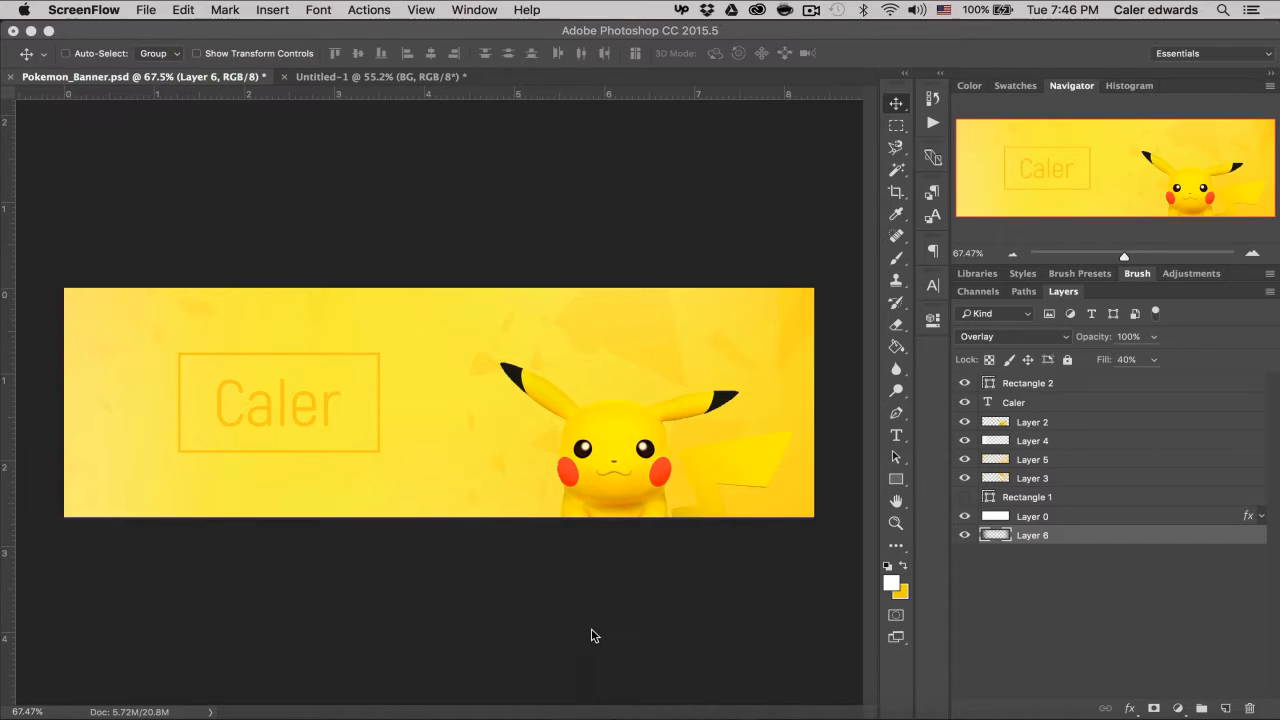
pyautogui.moveTo(392, 449)
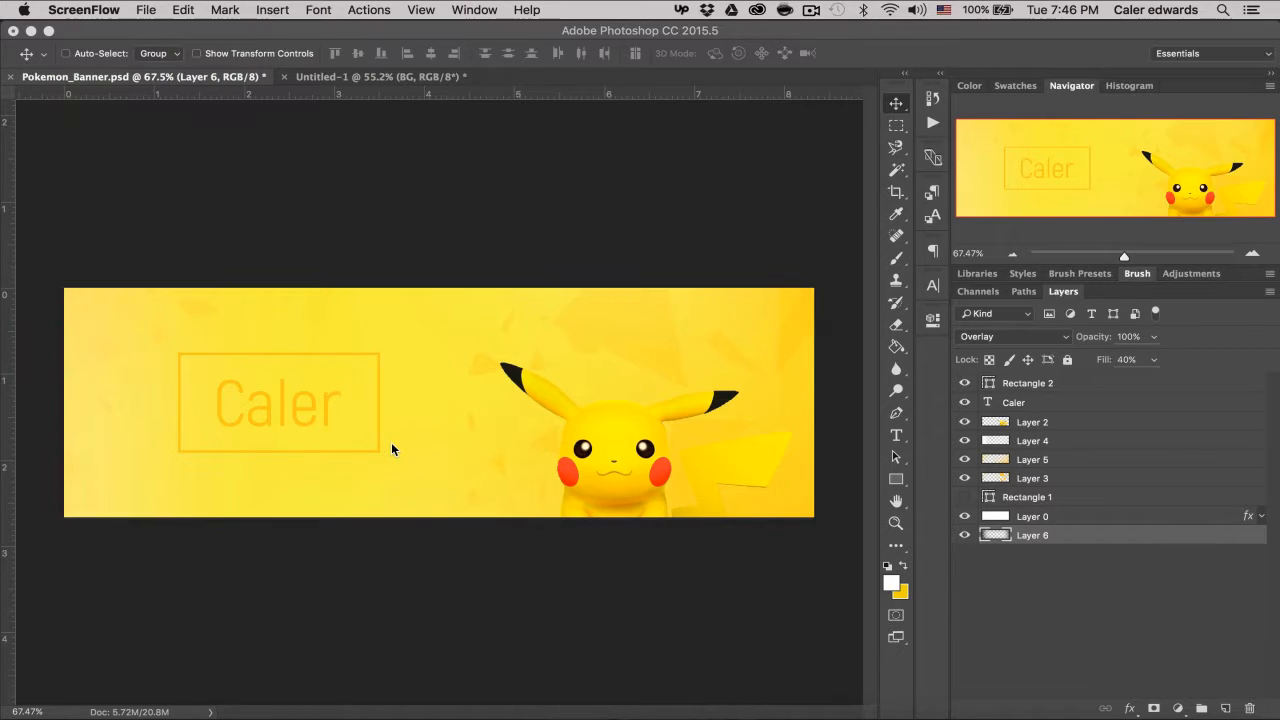
pyautogui.moveTo(617, 363)
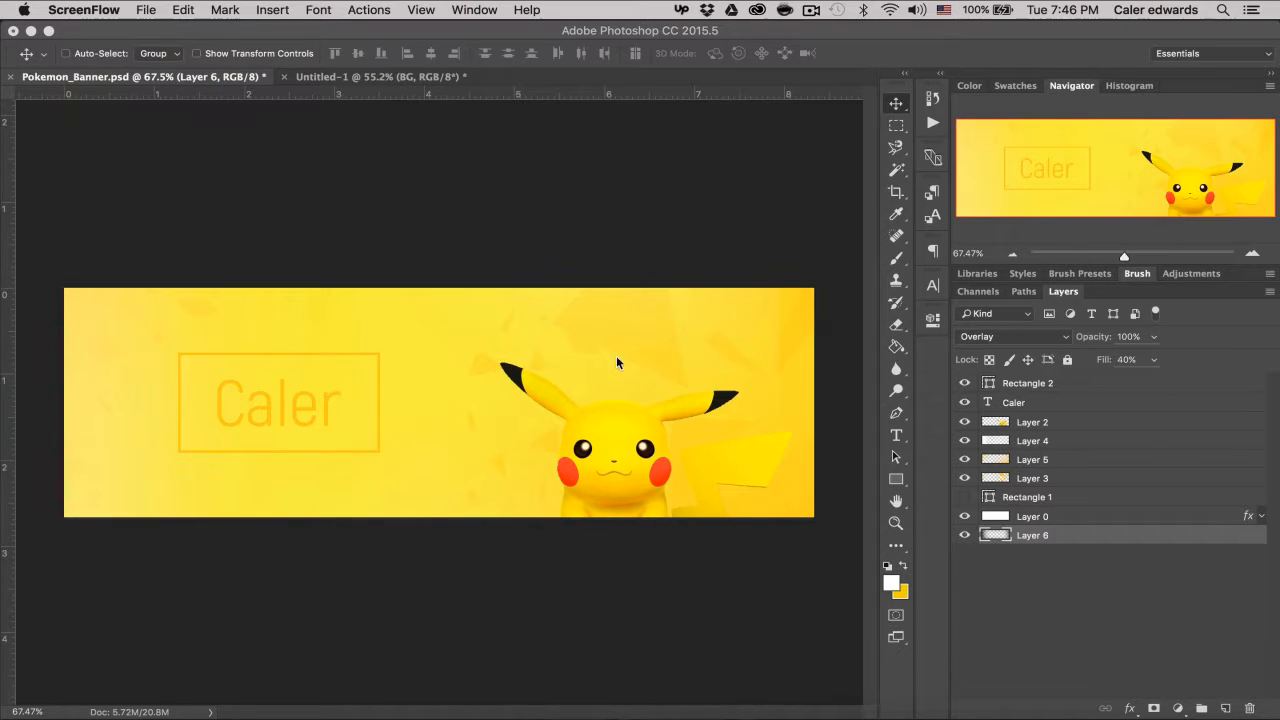
pyautogui.moveTo(669, 336)
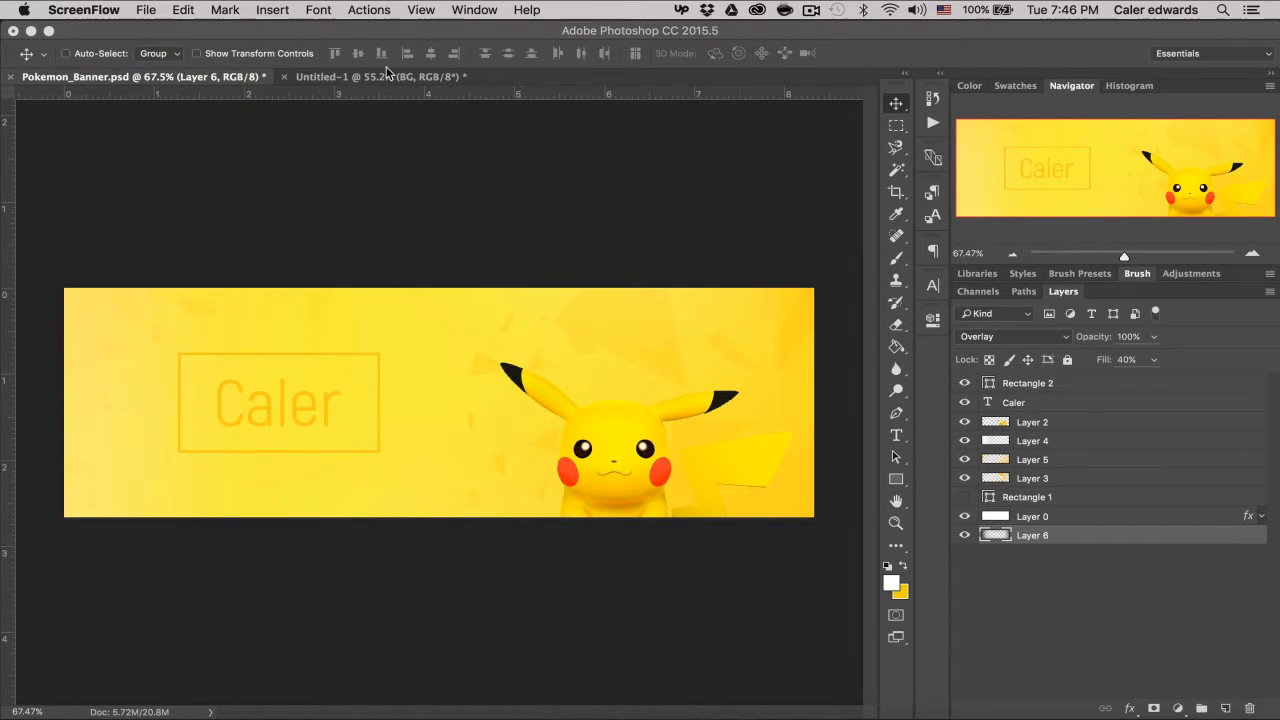
# - Paste the Pikachu image into the Untitled-1 banner, accepting the profile mismatch
pyautogui.click(375, 76)
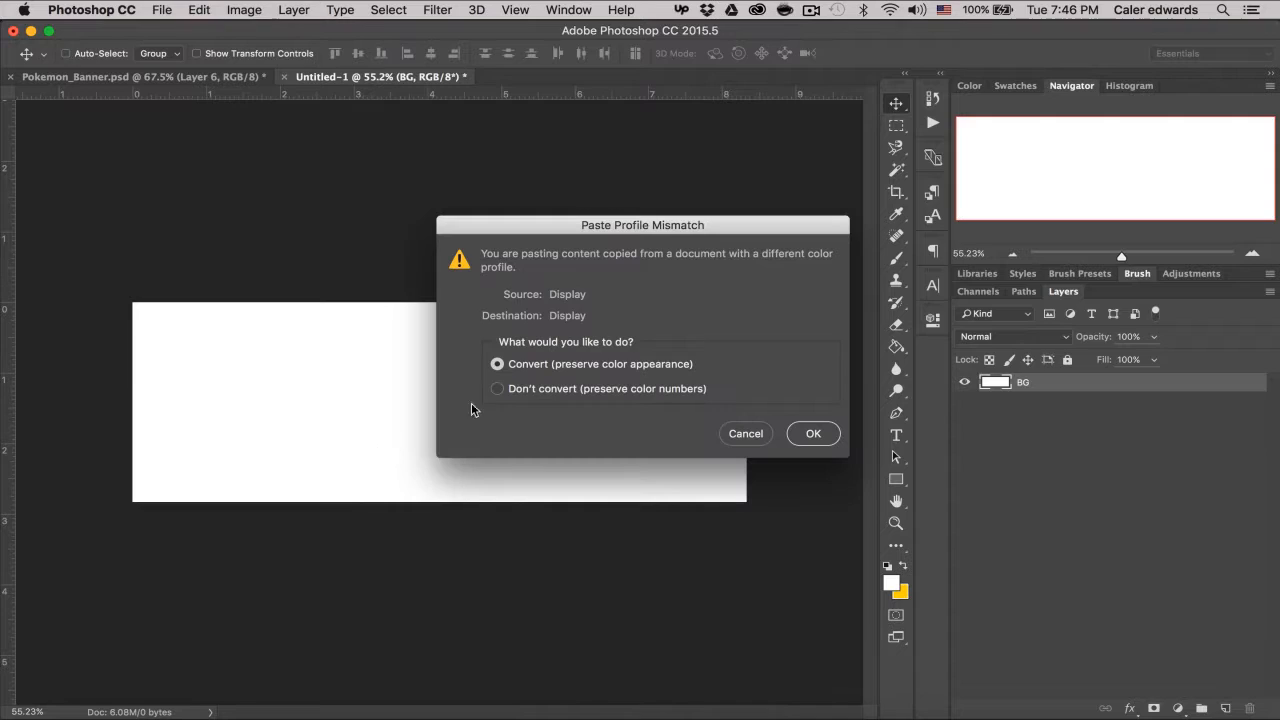
pyautogui.click(813, 433)
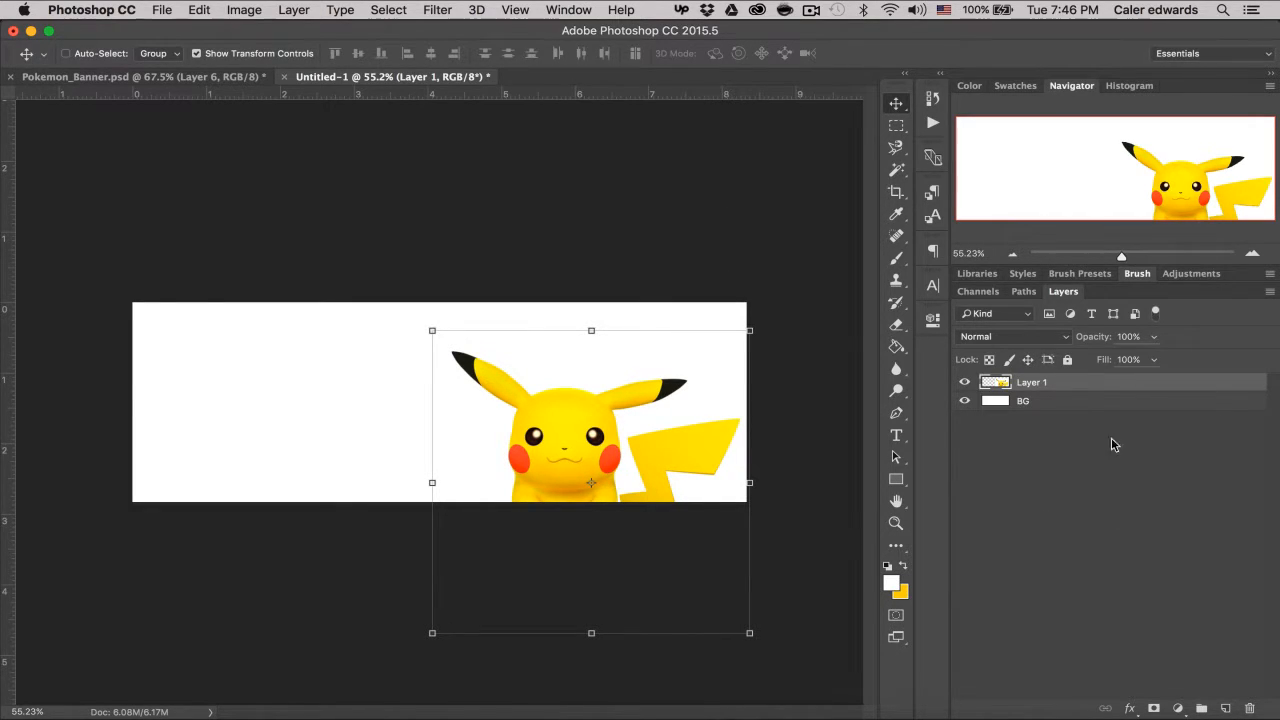
pyautogui.moveTo(1110, 471)
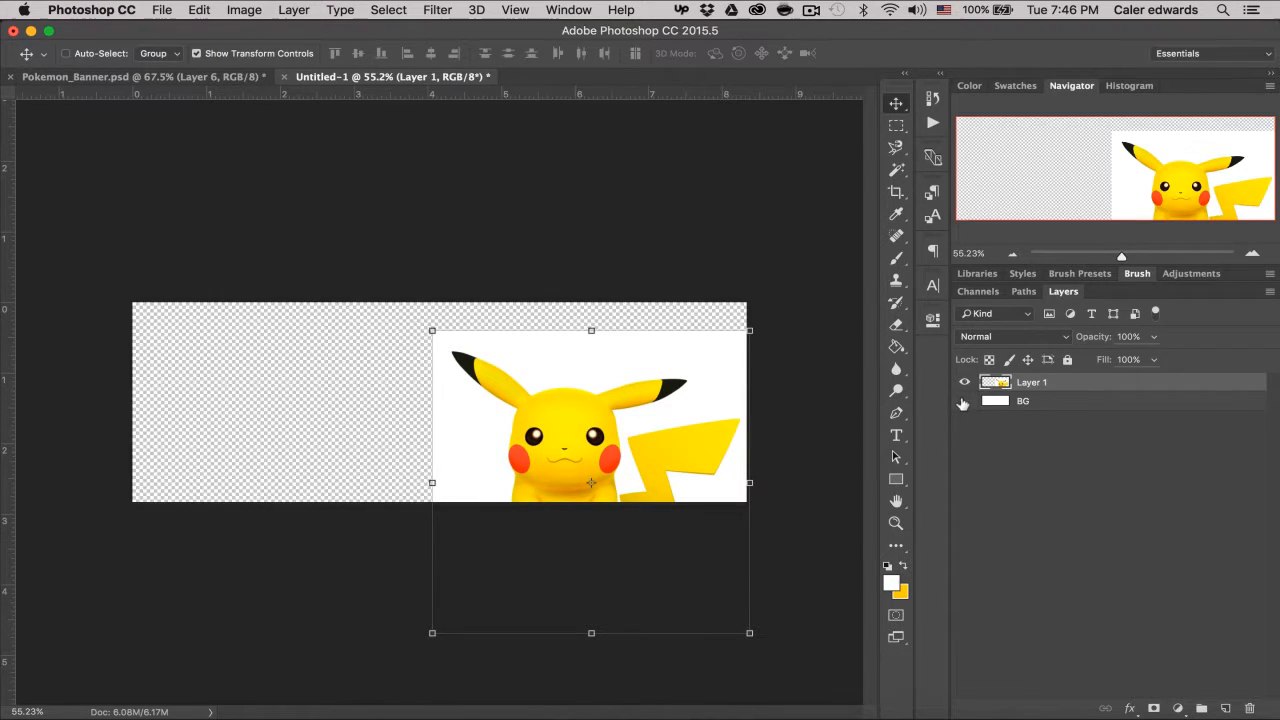
# - Magic-wand the white, then Select and Mask with Shift Edge -100% to a new layer
pyautogui.click(896, 170)
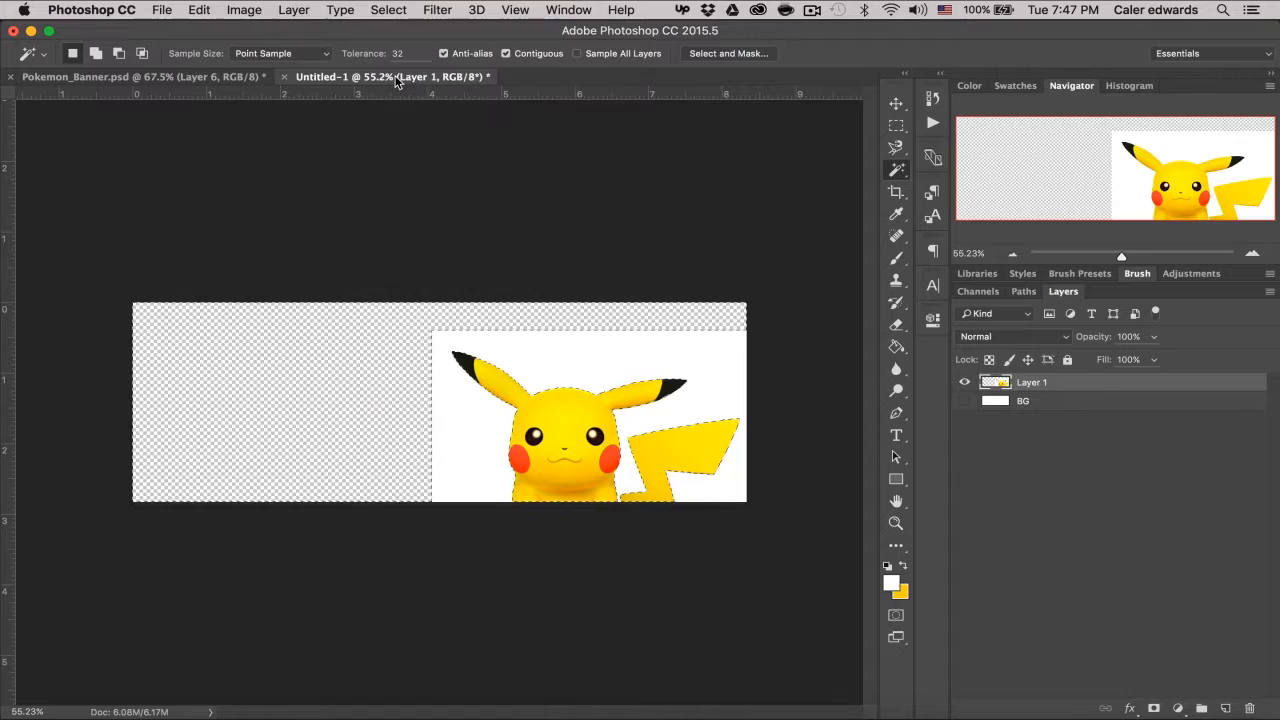
pyautogui.click(388, 9)
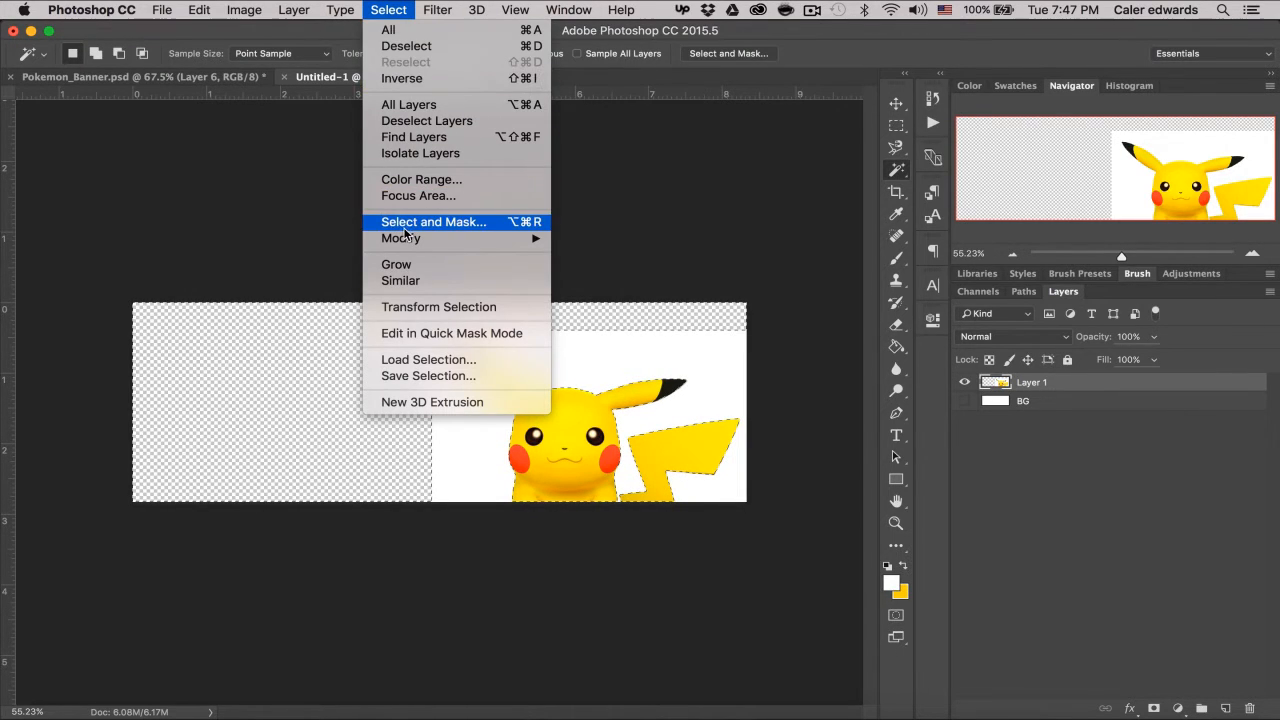
pyautogui.click(433, 221)
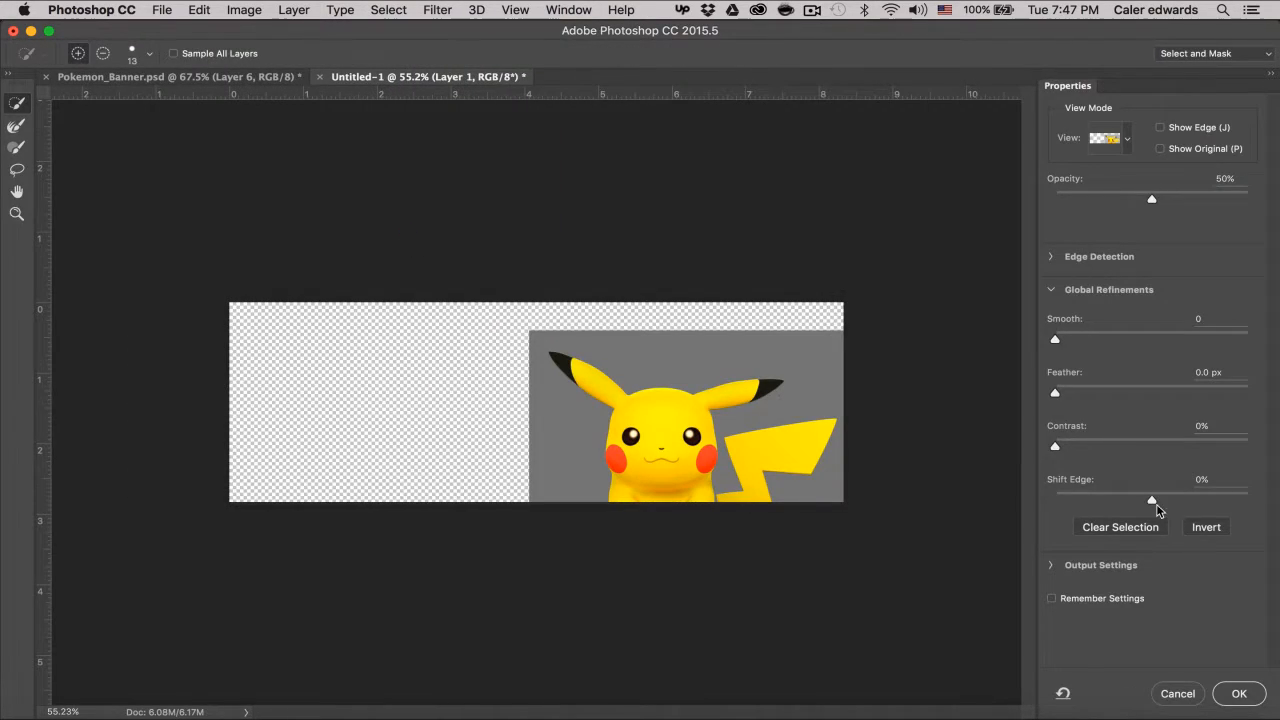
pyautogui.moveTo(1152, 500); pyautogui.dragTo(1050, 500)
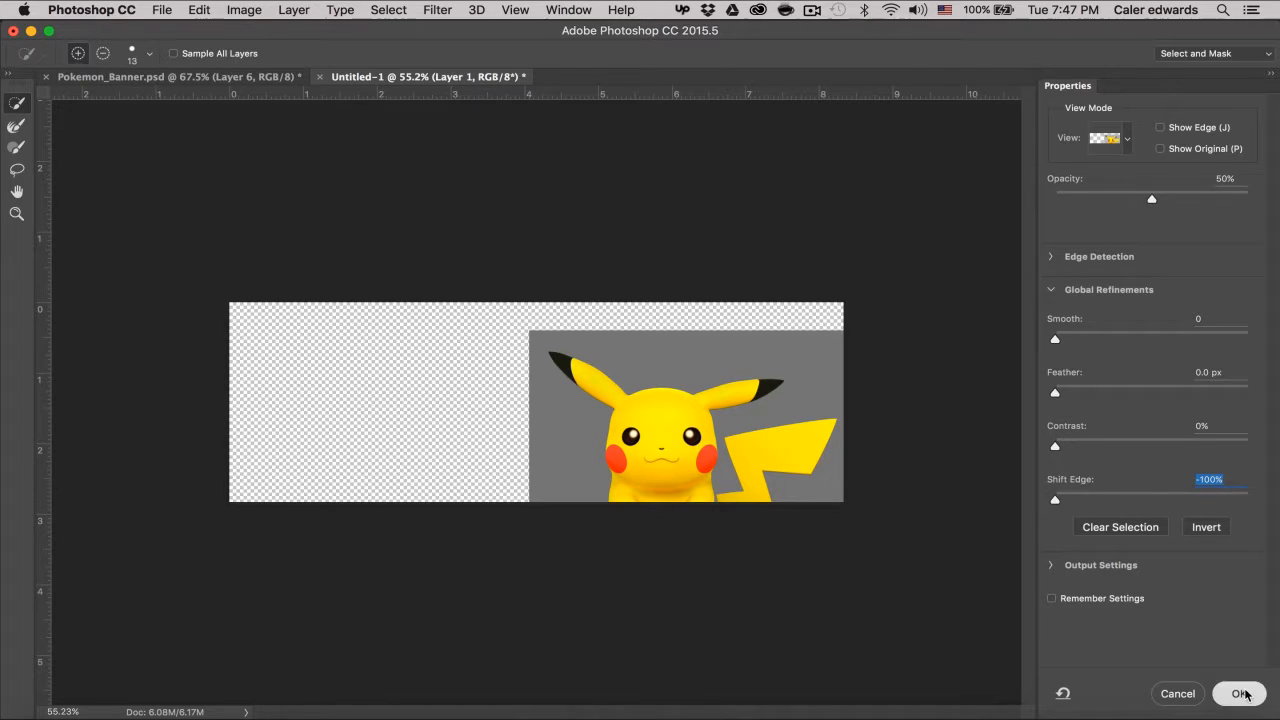
pyautogui.click(1240, 693)
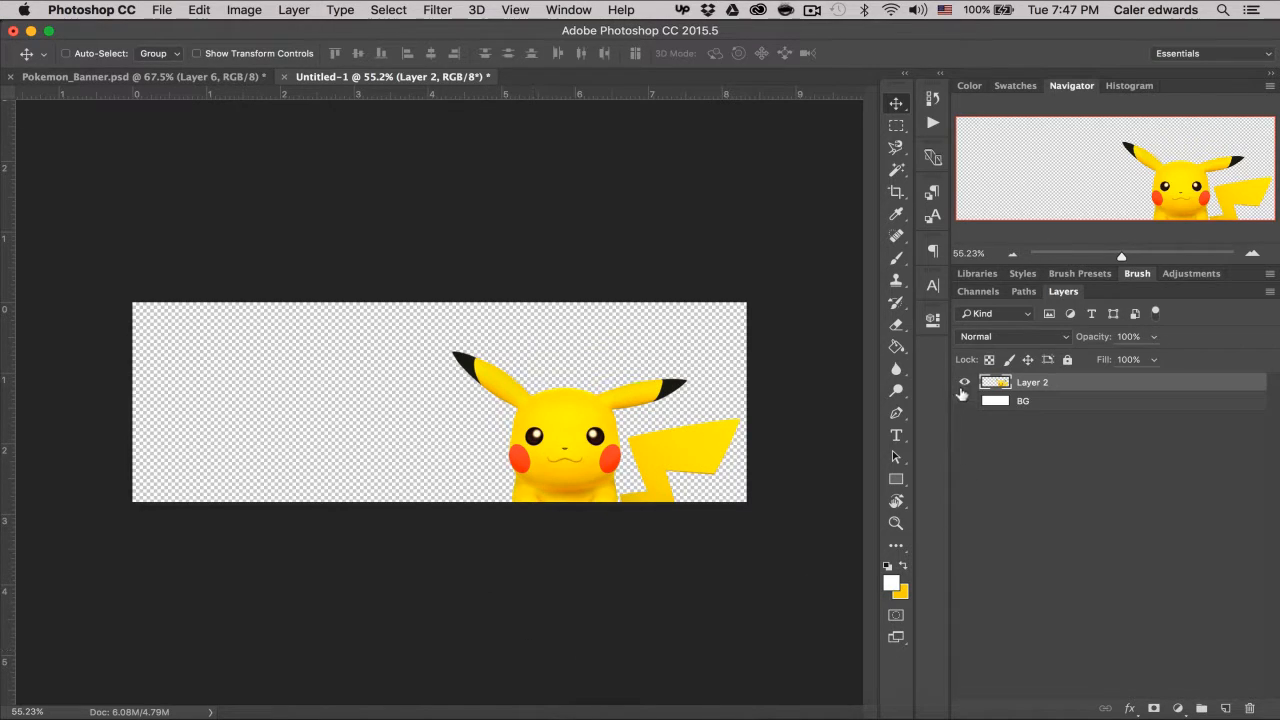
pyautogui.moveTo(963, 400)
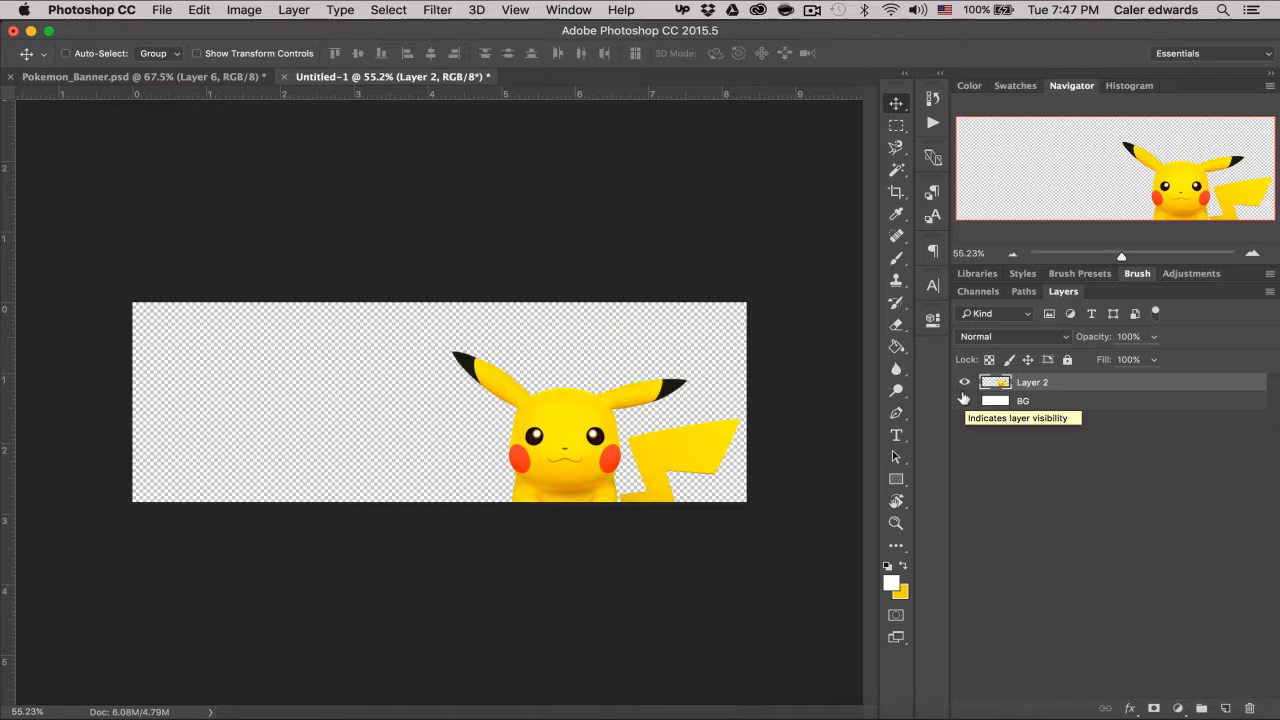
# - Show the BG layer with a yellow Color Overlay and rename the Pikachu layer 'P'
pyautogui.click(964, 400)
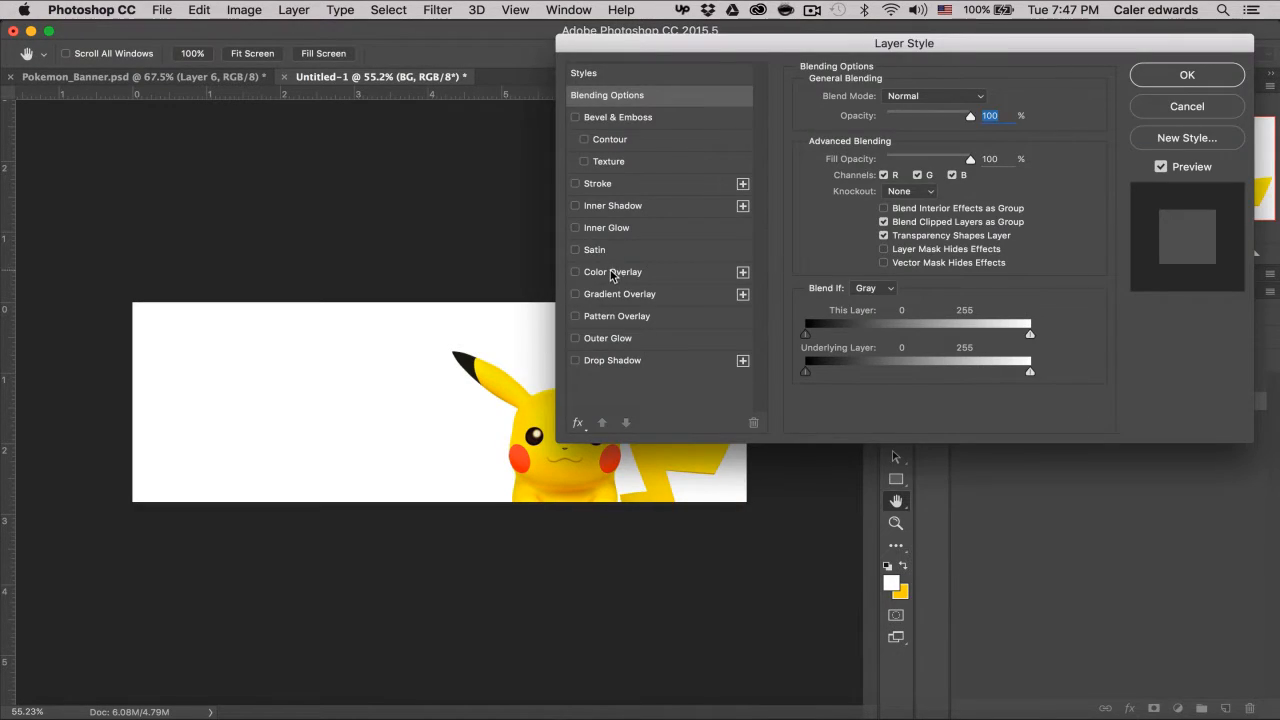
pyautogui.click(575, 272)
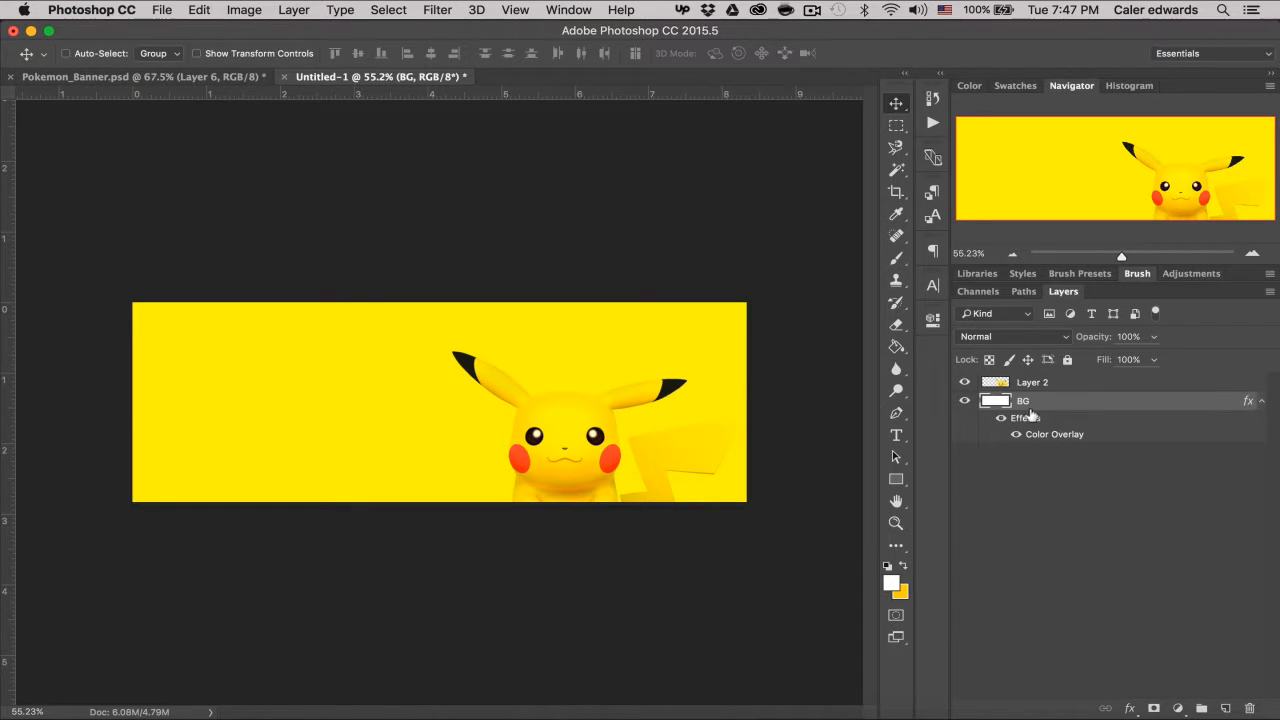
pyautogui.click(1261, 400)
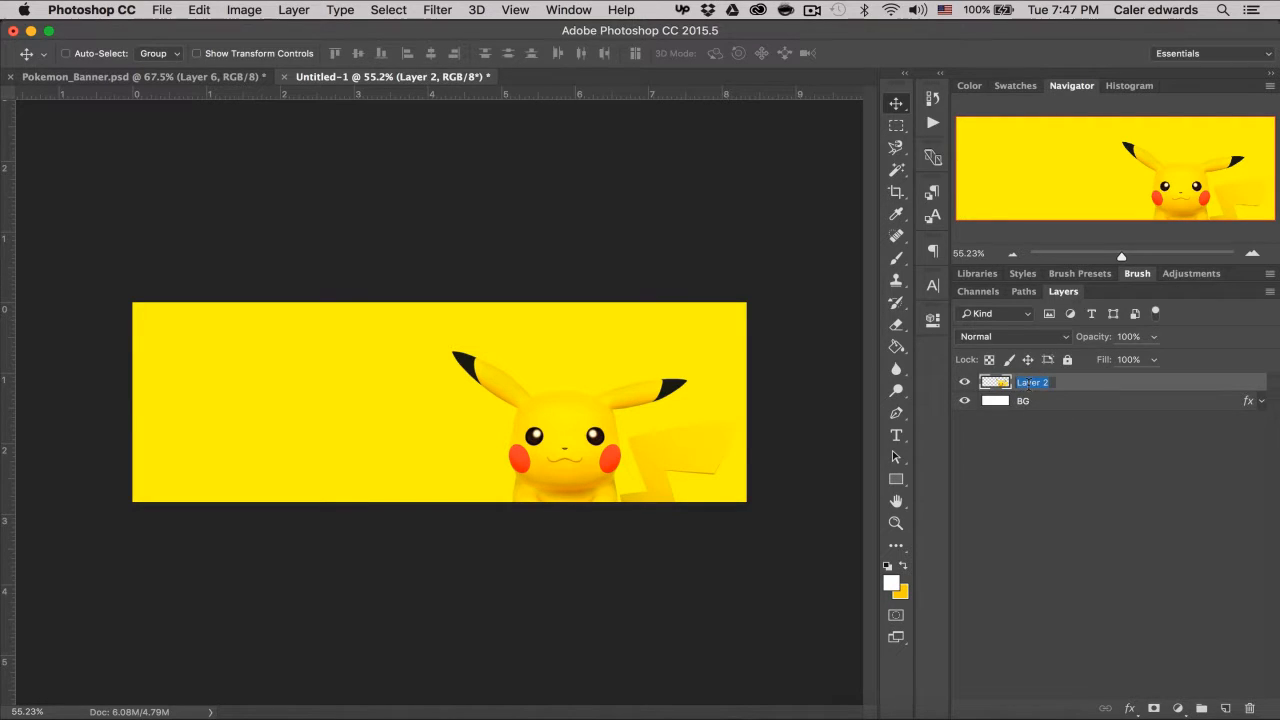
pyautogui.write('P')
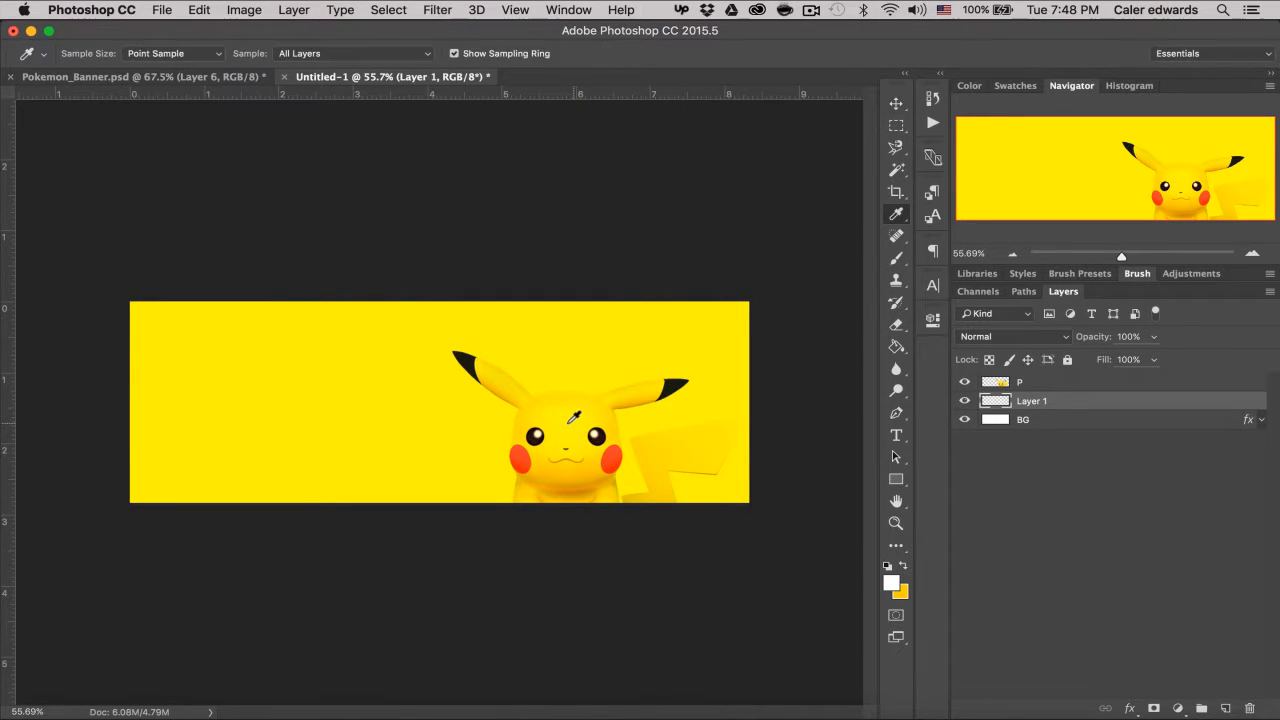
pyautogui.moveTo(590, 470)
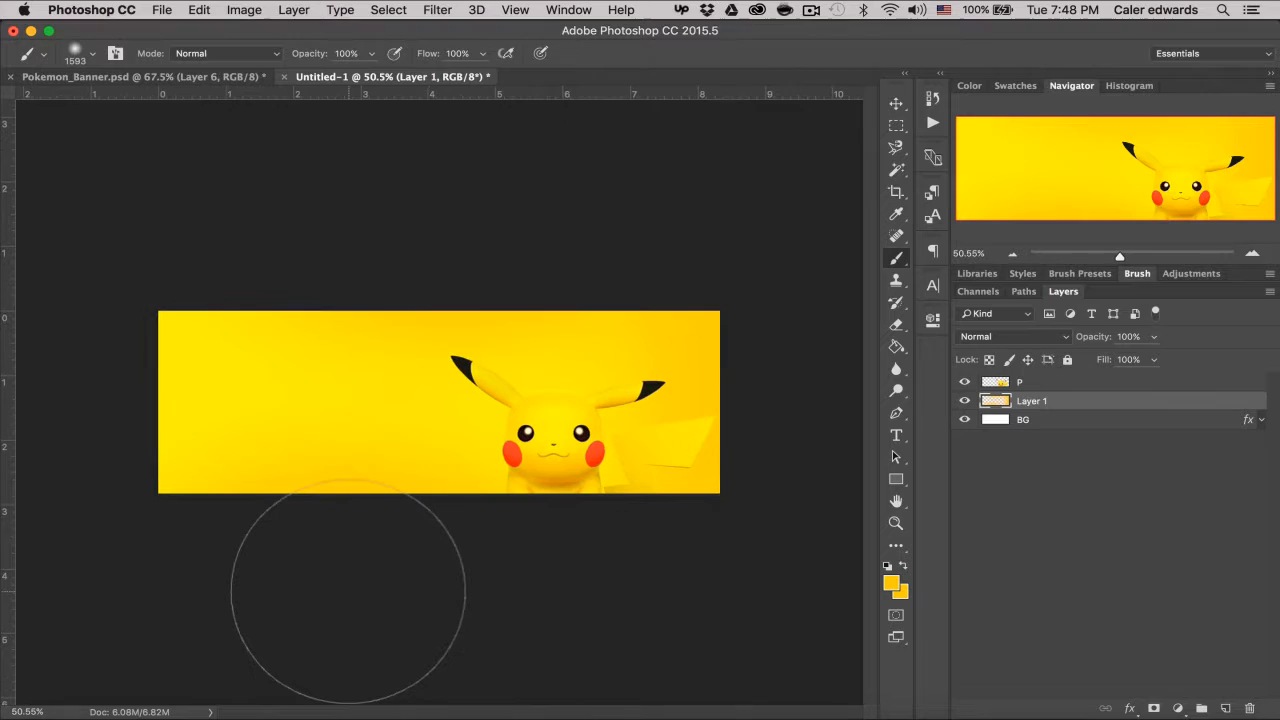
# - Add a new glow layer over the orange shading and set its fill to about 66%
pyautogui.click(896, 103)
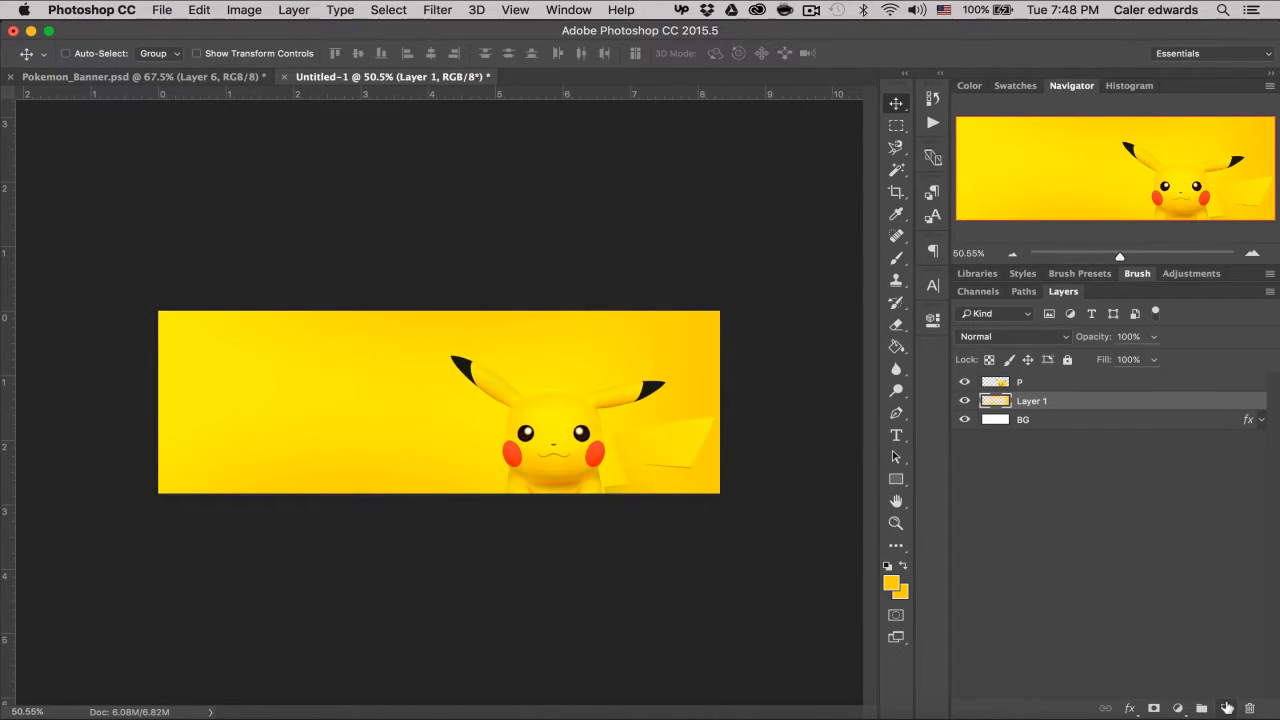
pyautogui.click(1225, 708)
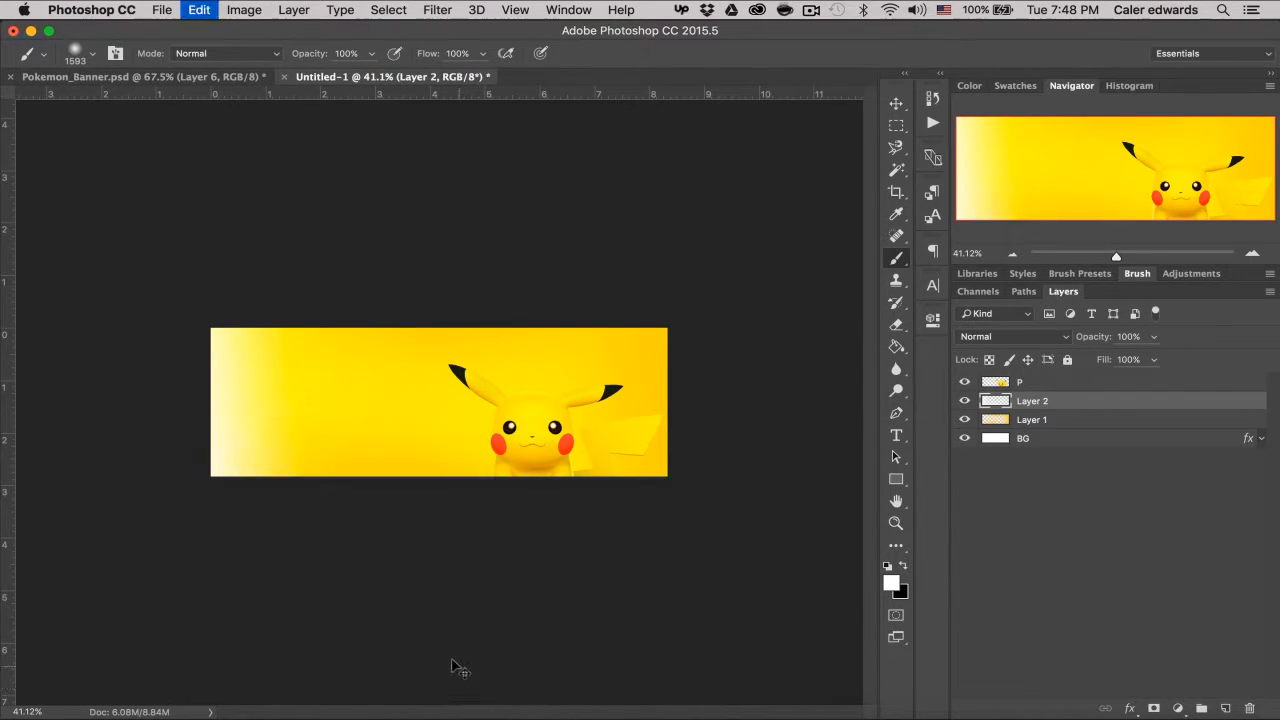
pyautogui.moveTo(600, 215)
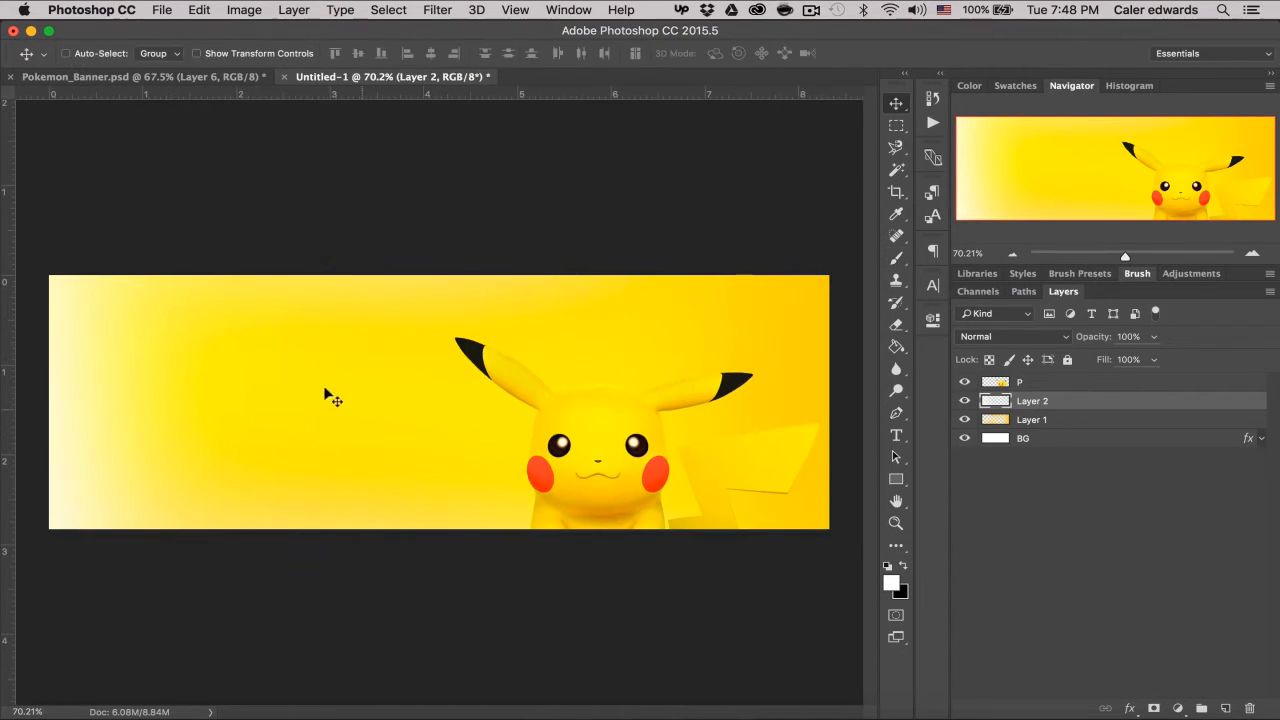
pyautogui.moveTo(478, 330)
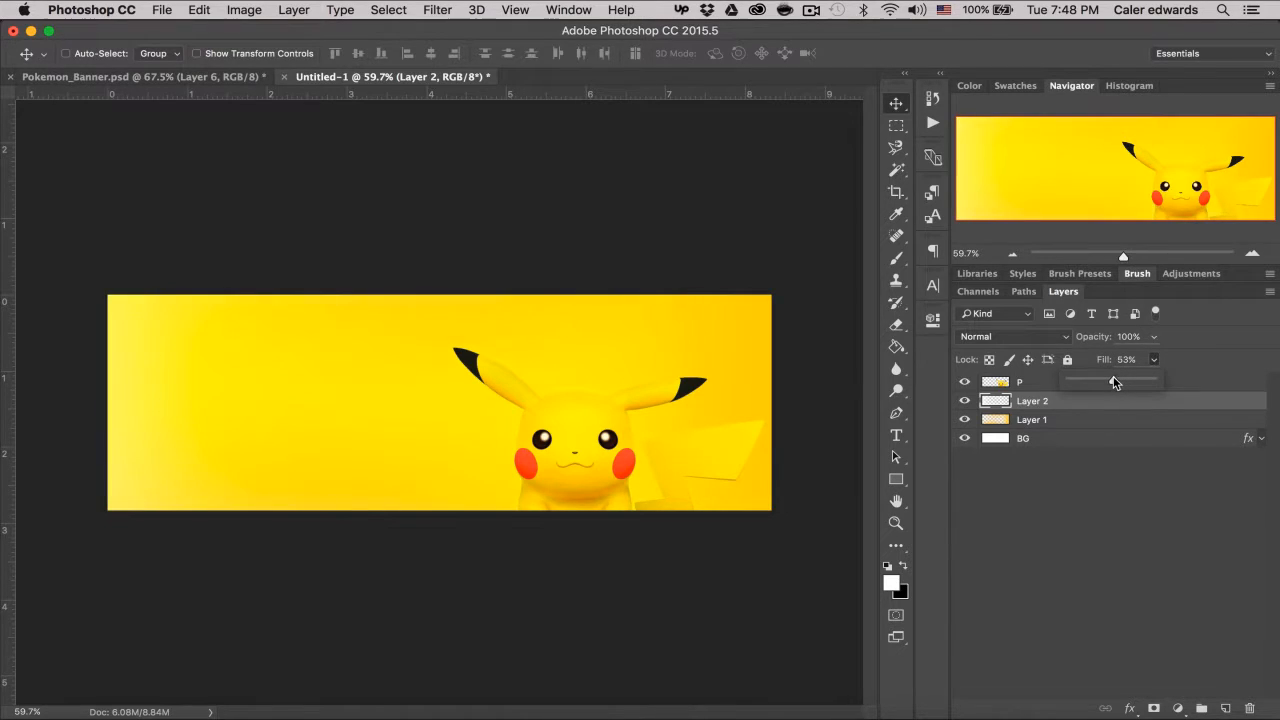
pyautogui.moveTo(1113, 382); pyautogui.dragTo(1127, 382)
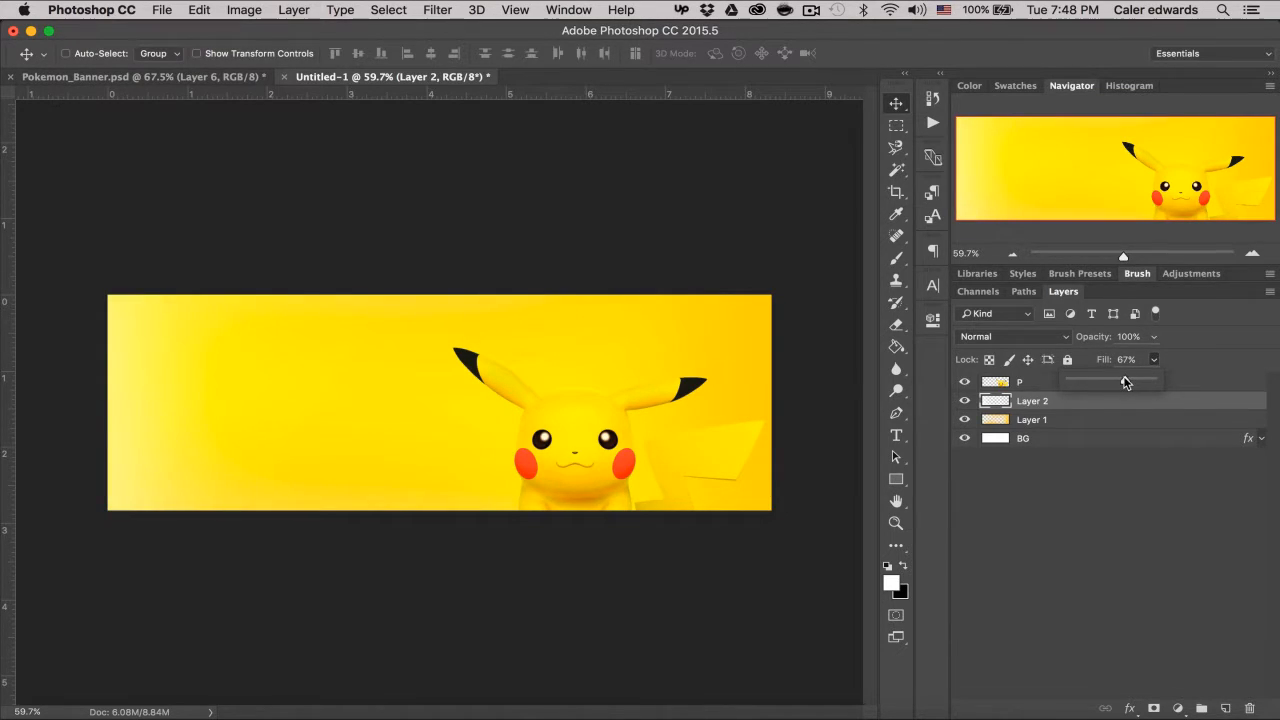
pyautogui.moveTo(1127, 382); pyautogui.dragTo(1120, 382)
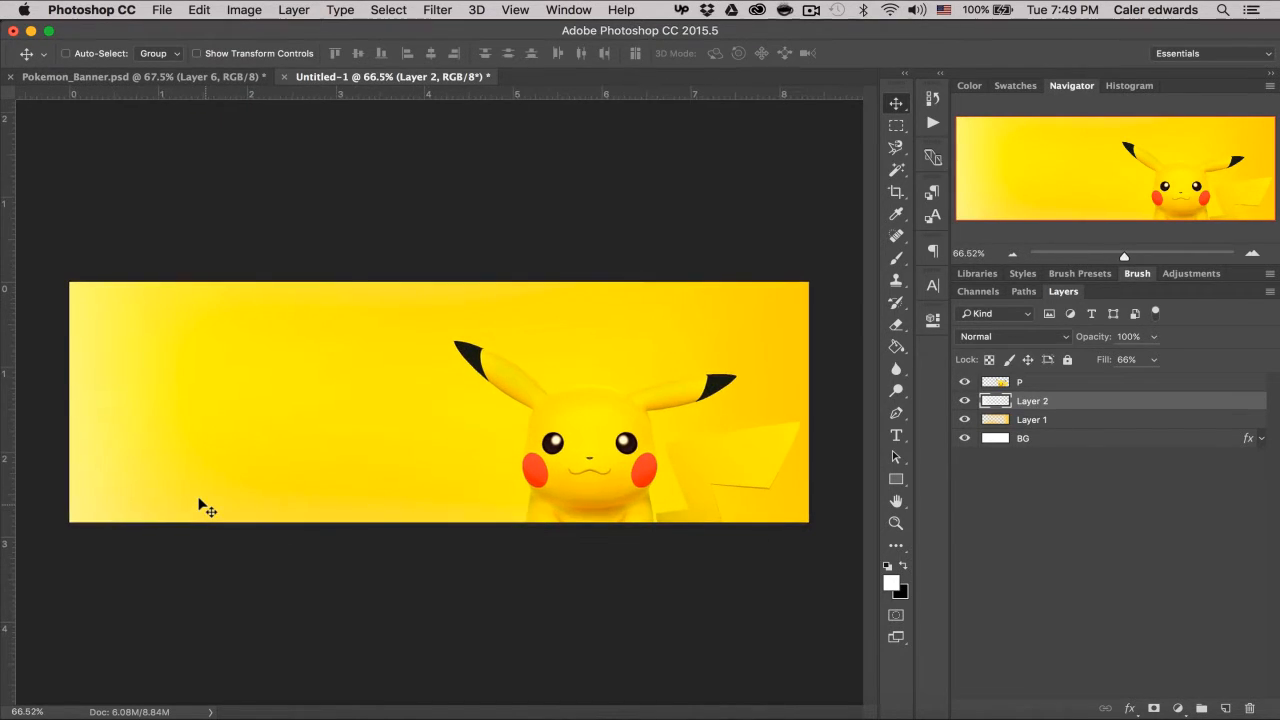
pyautogui.moveTo(438, 420)
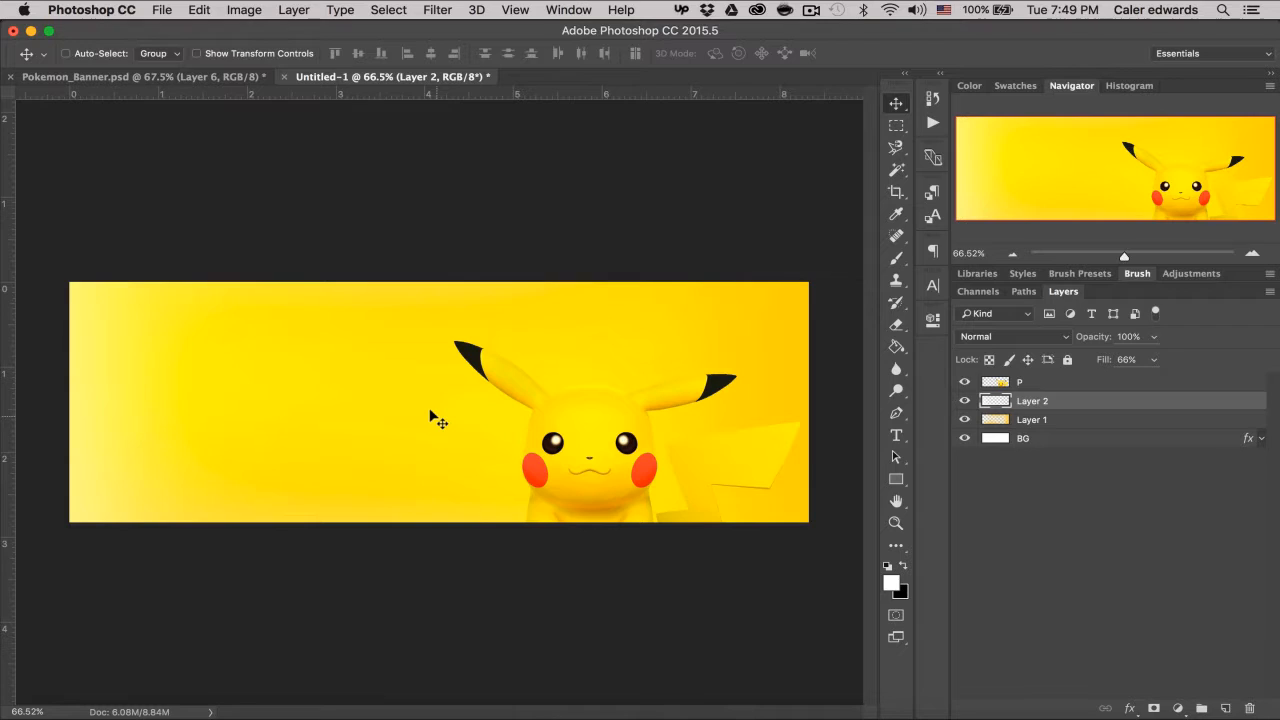
# - Type 'Caler' on the banner's left side and colour it gold f0d300
pyautogui.click(1020, 381)
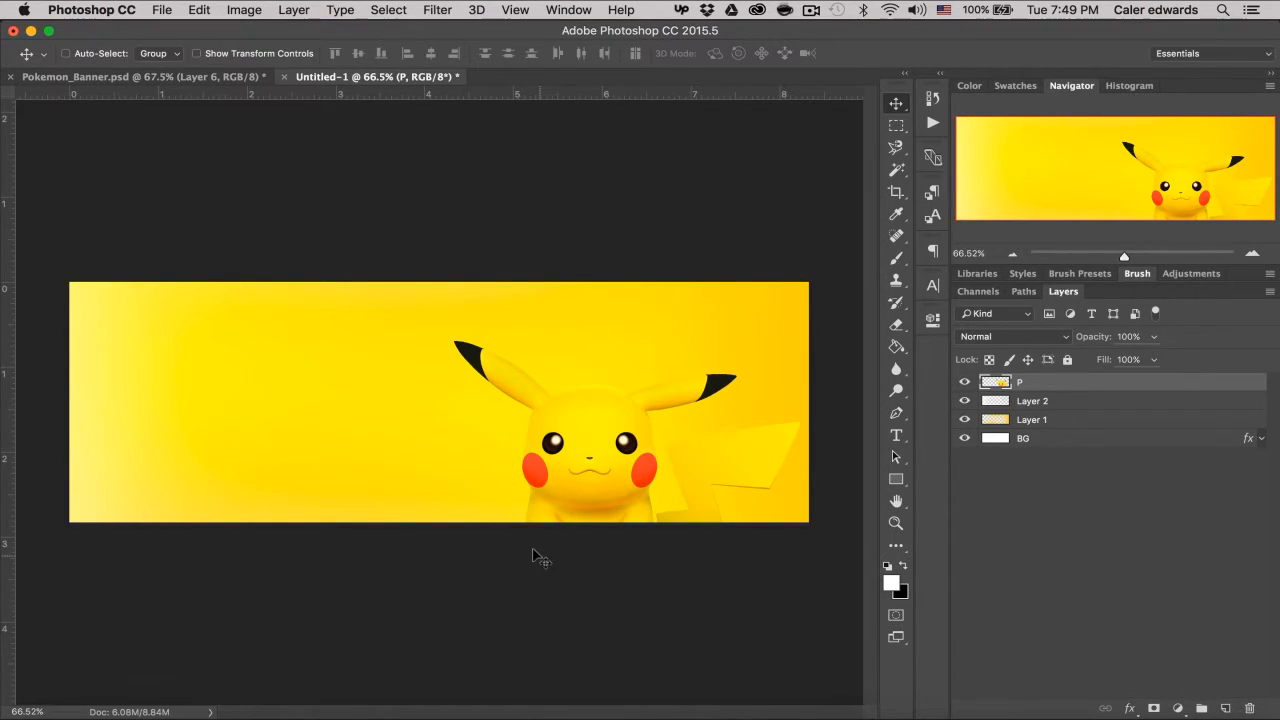
pyautogui.write('Caler')
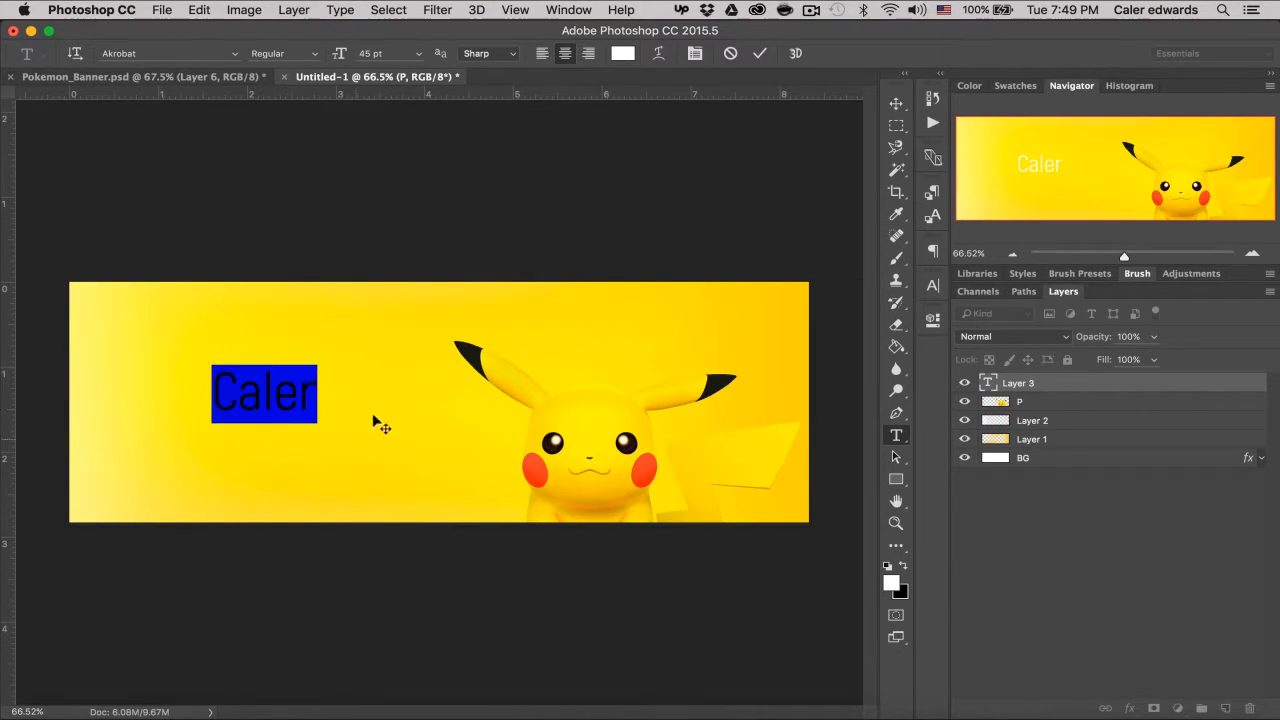
pyautogui.click(623, 53)
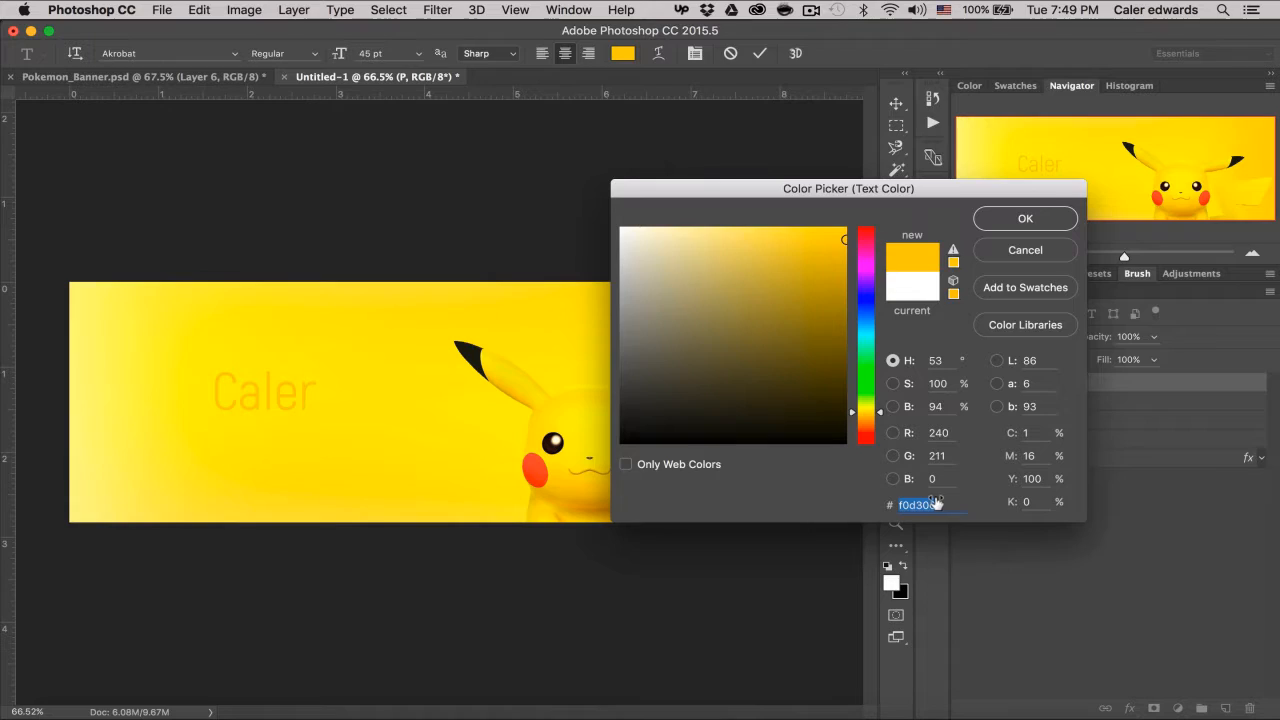
pyautogui.click(1025, 218)
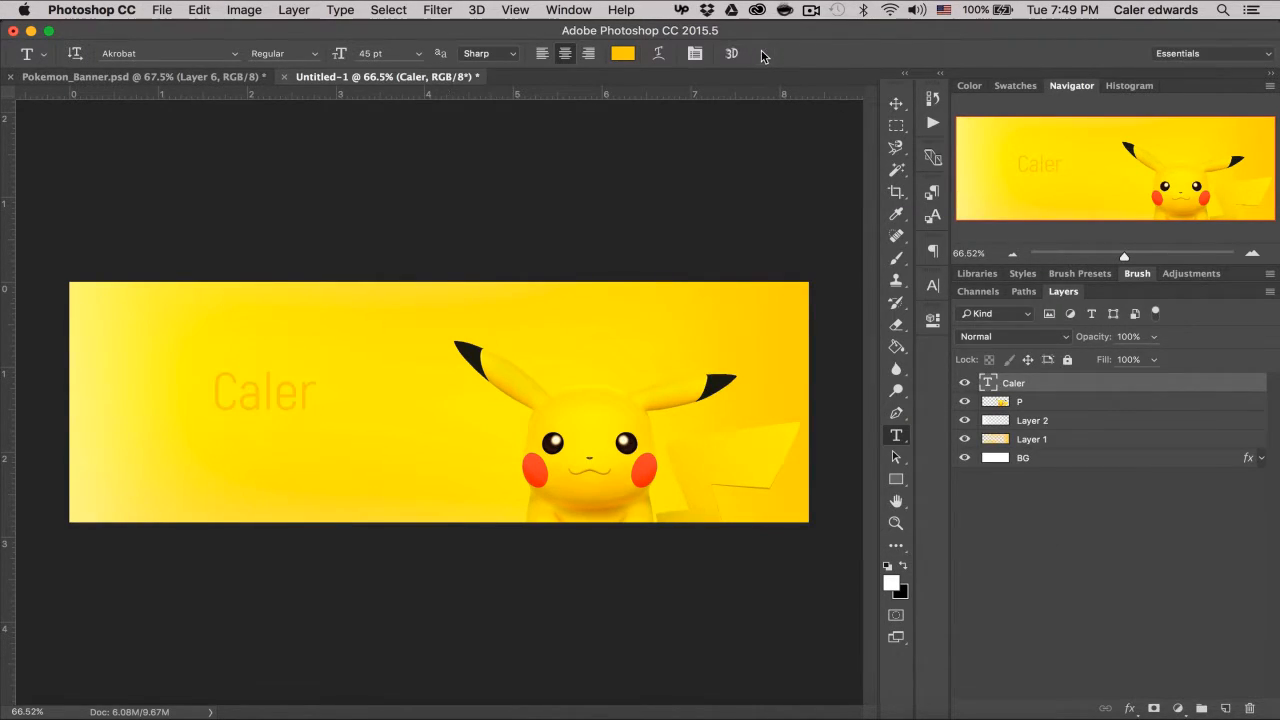
# - Draw a no-fill rectangle with a 2 pt f0d300 stroke around Caler, selecting both layers
pyautogui.click(895, 478)
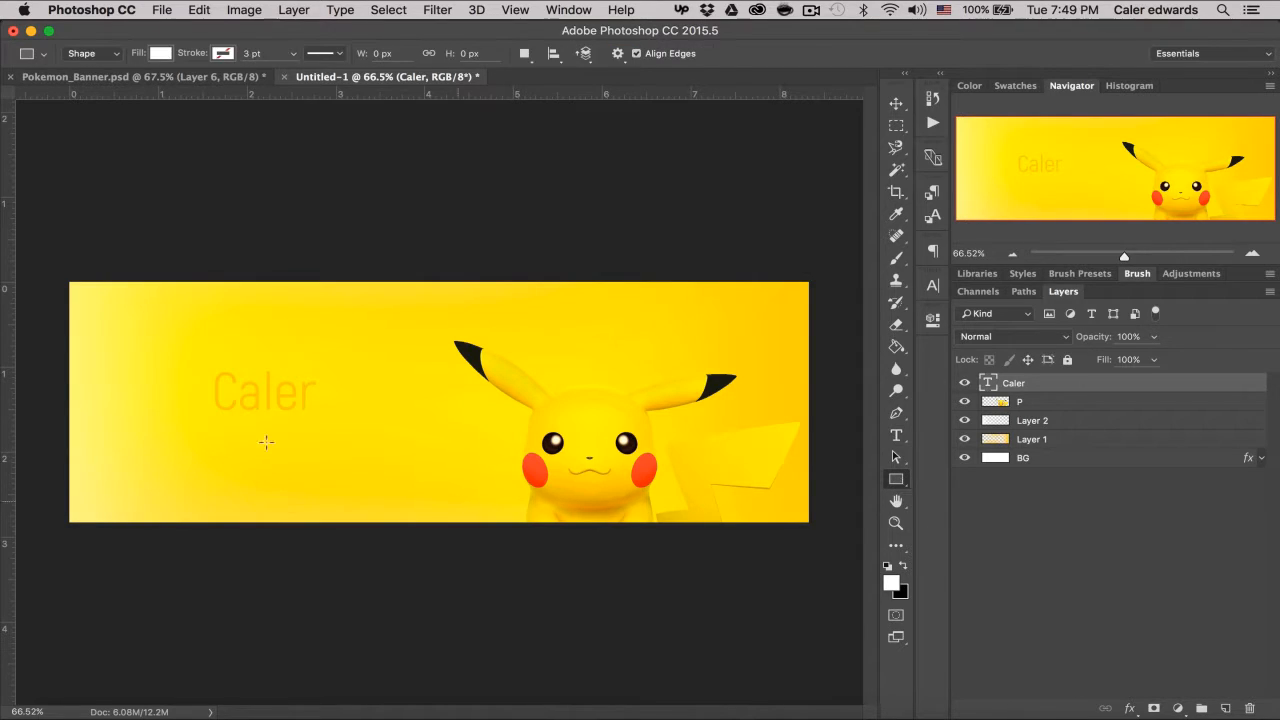
pyautogui.moveTo(188, 351)
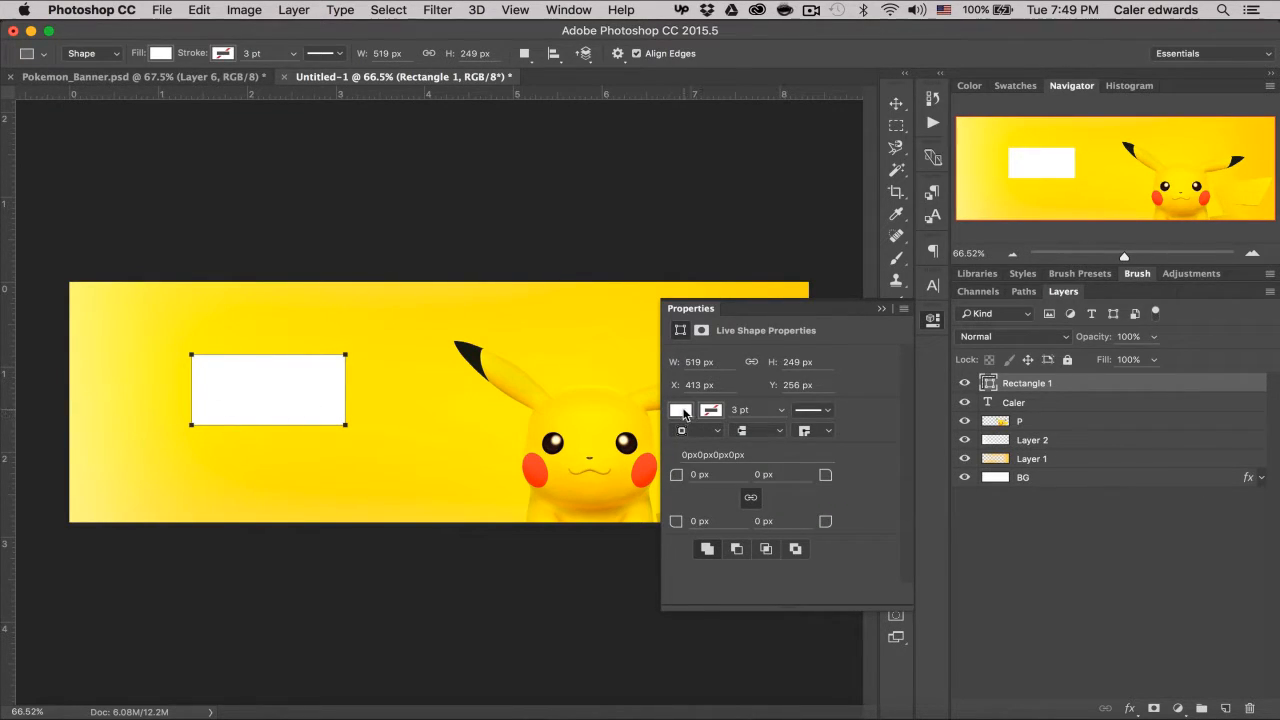
pyautogui.click(680, 410)
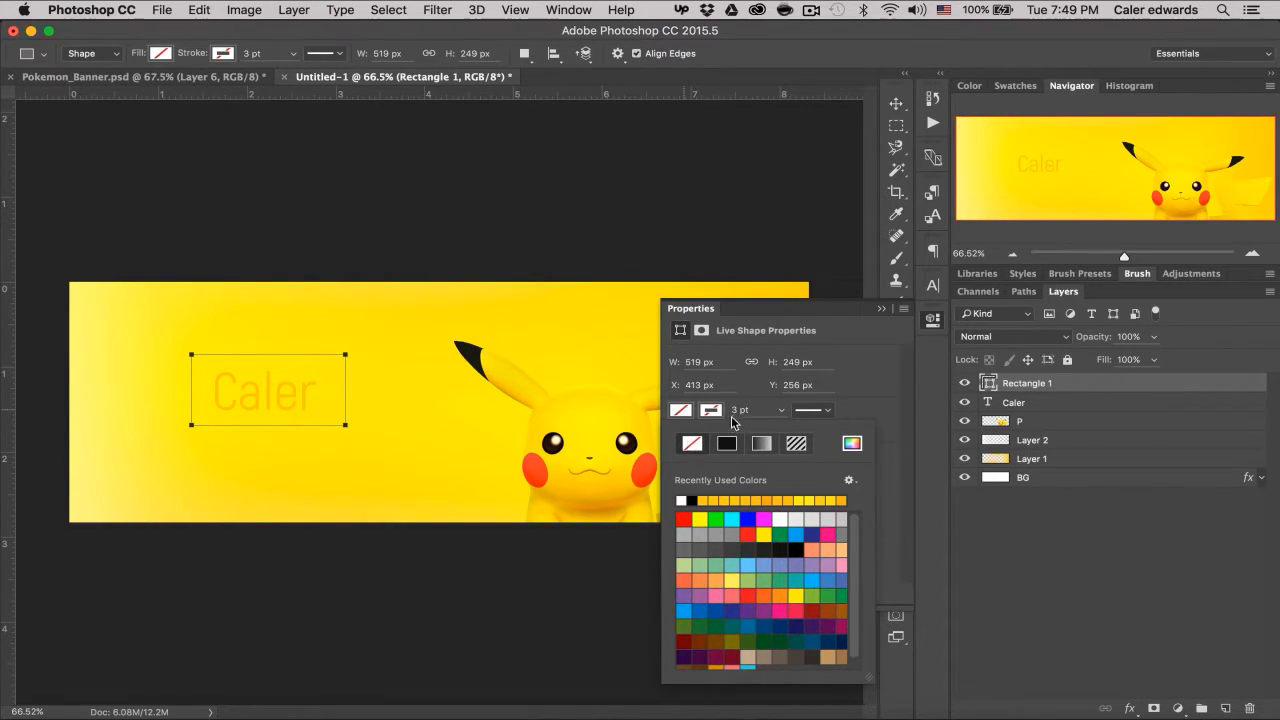
pyautogui.click(710, 410)
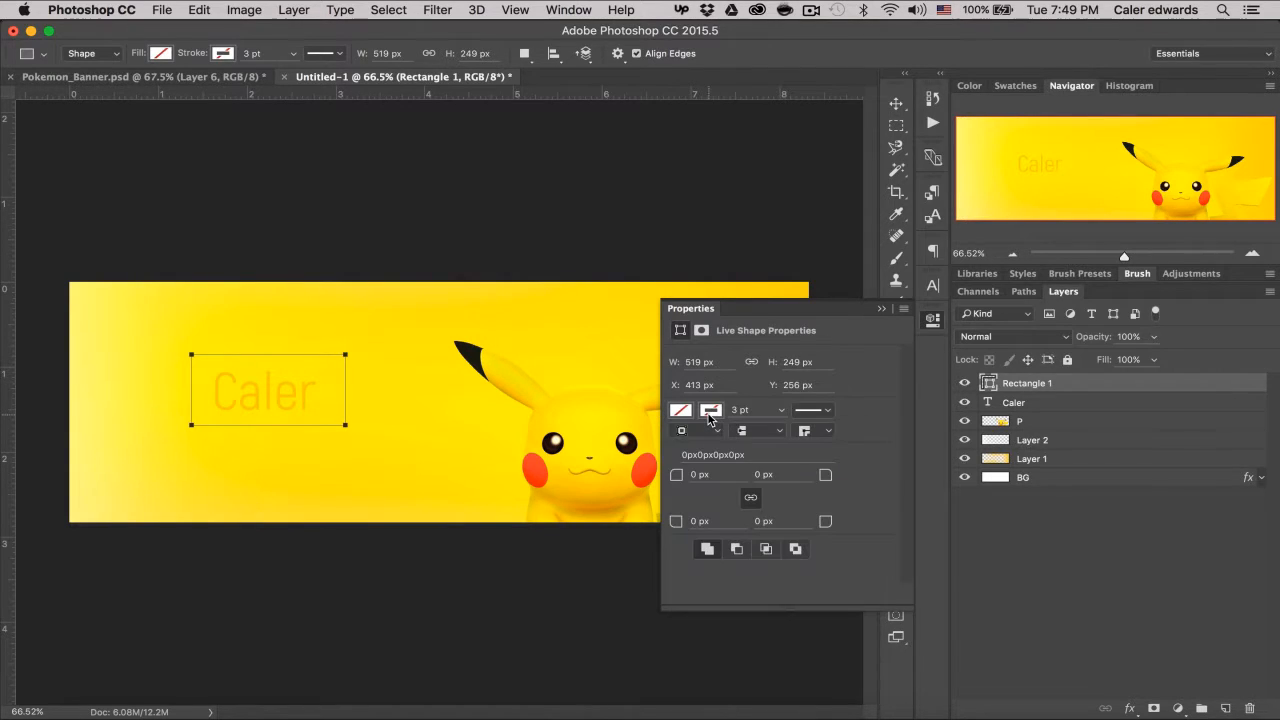
pyautogui.click(852, 443)
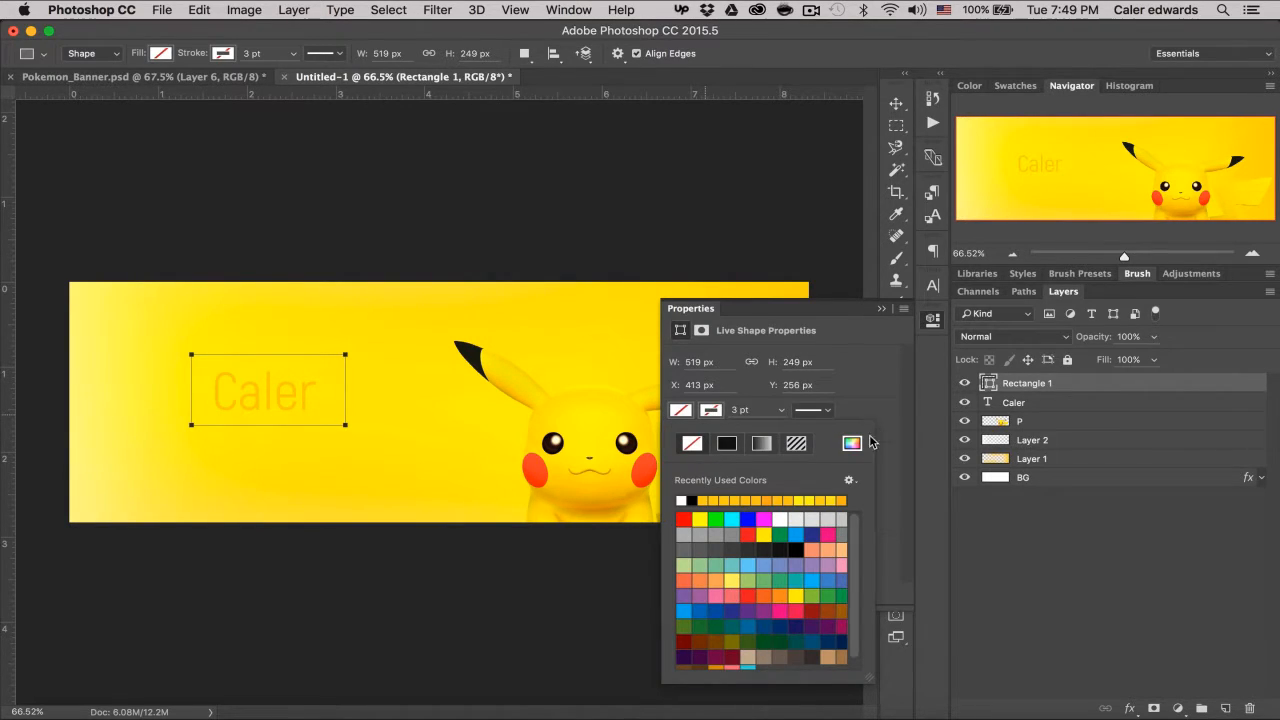
pyautogui.click(851, 443)
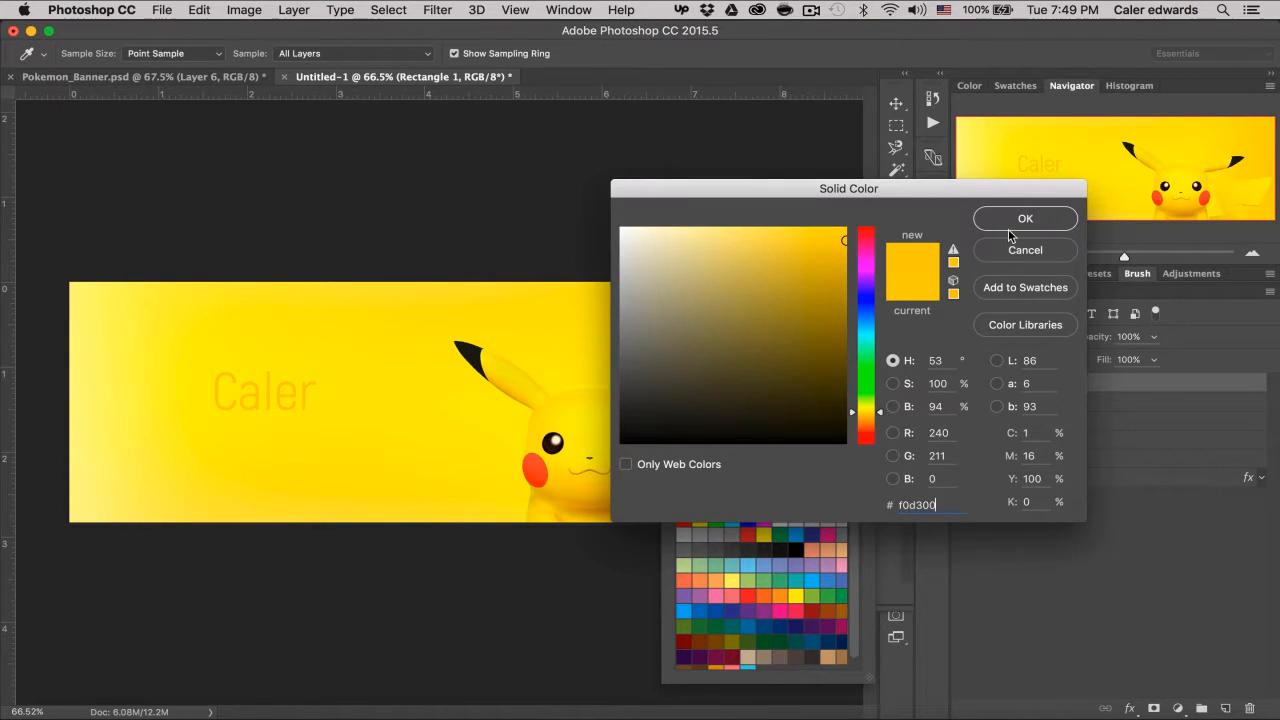
pyautogui.click(1025, 218)
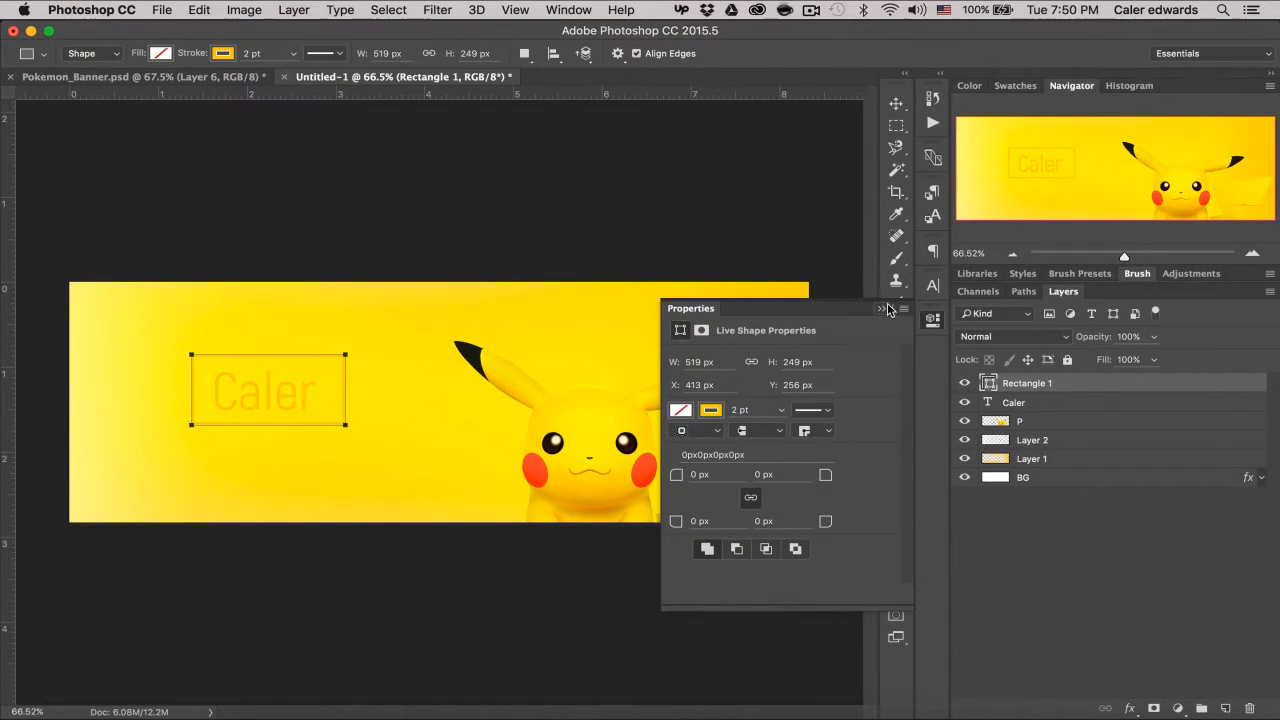
pyautogui.click(881, 308)
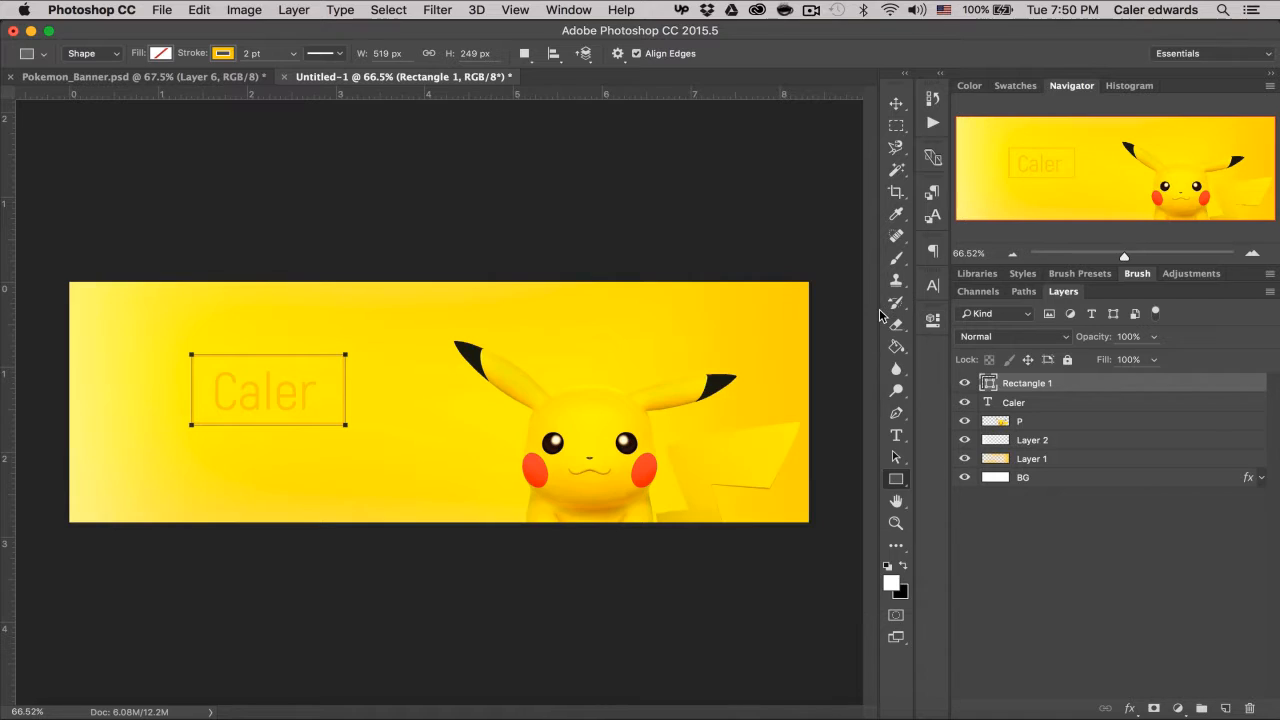
pyautogui.click(896, 103)
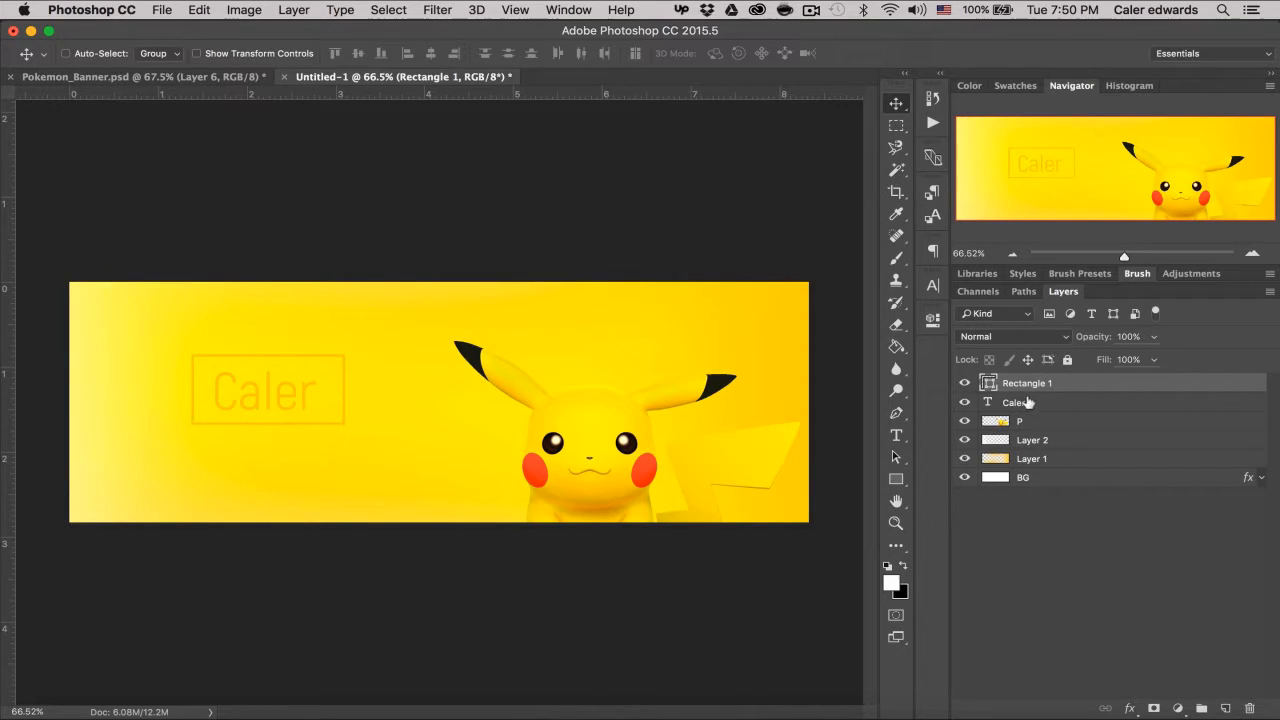
pyautogui.click(1013, 402)
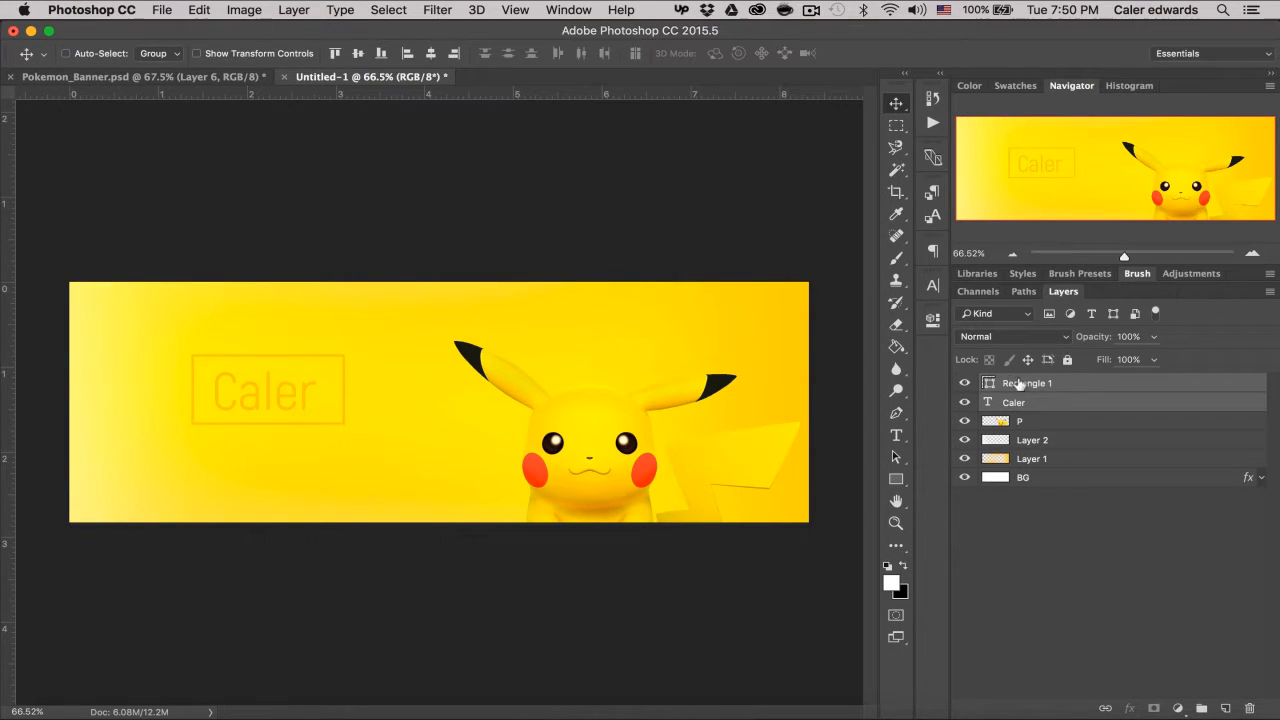
# - Align Caler and its frame, group them, and rename the group 'Name'
pyautogui.click(1013, 402)
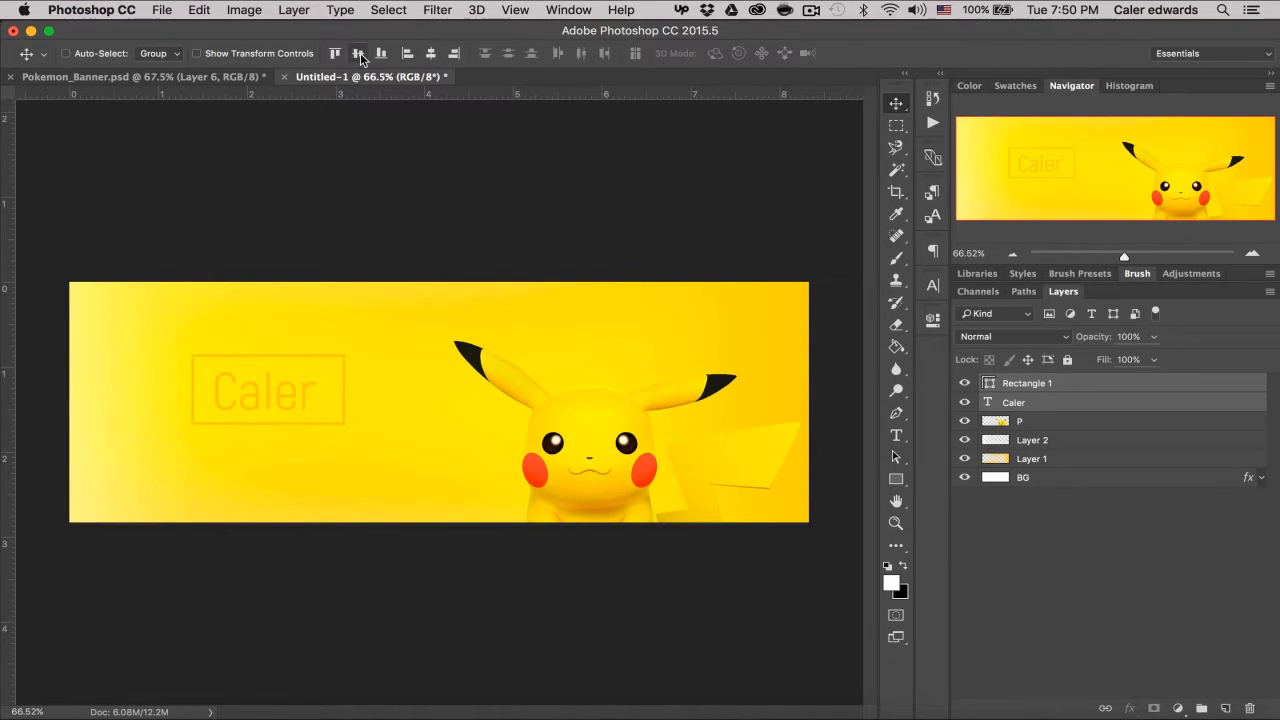
pyautogui.moveTo(358, 53)
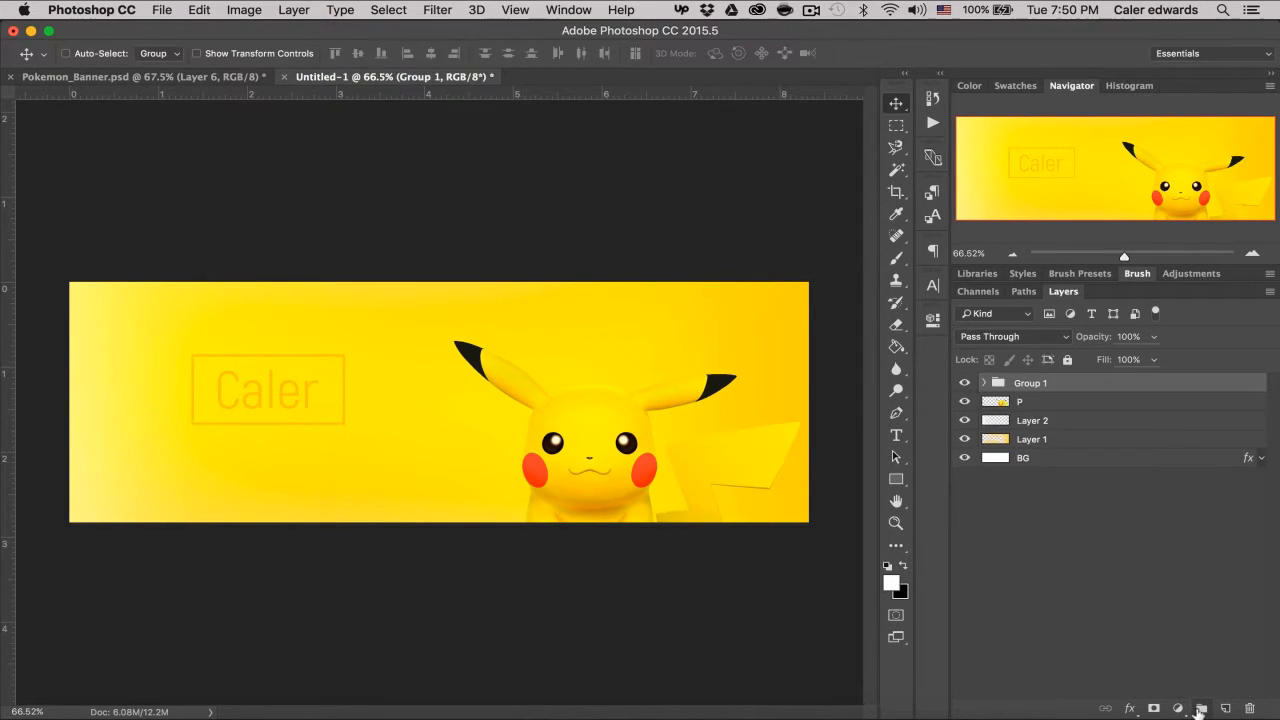
pyautogui.doubleClick(1030, 382)
pyautogui.write('Name')
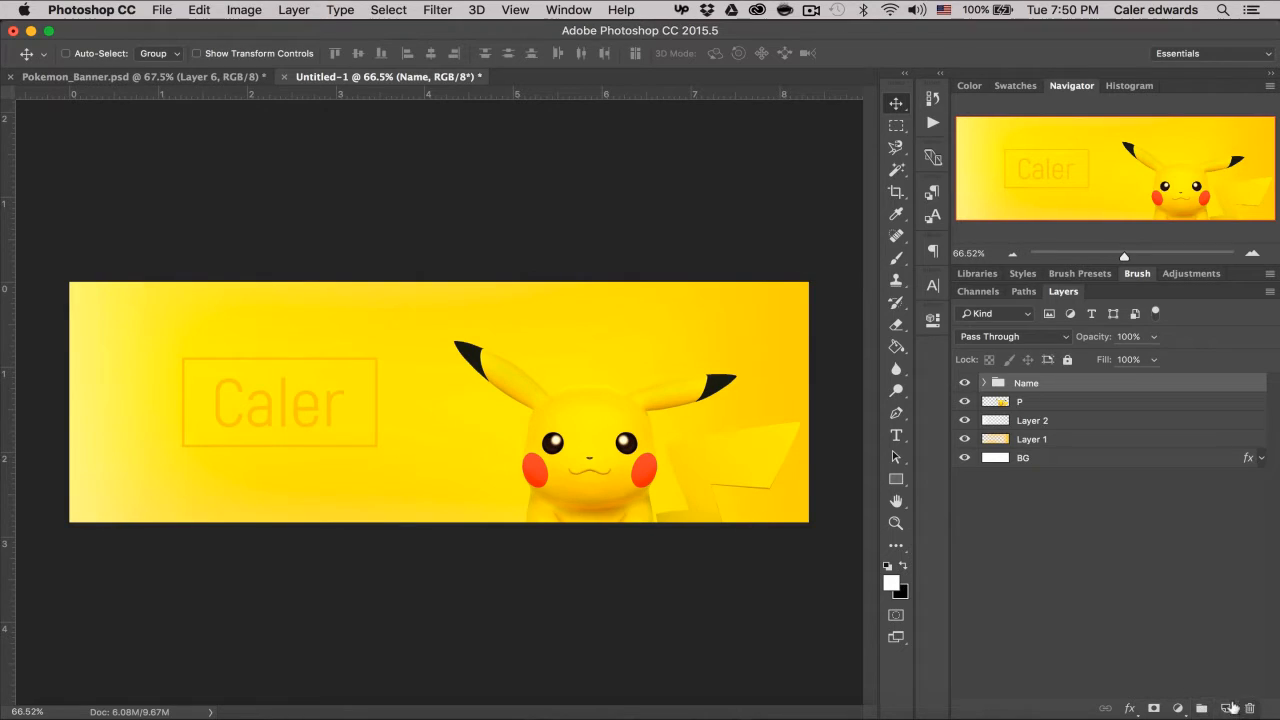
# - On a new layer, fill a four-point Pen path with black and delete the path
pyautogui.click(1223, 708)
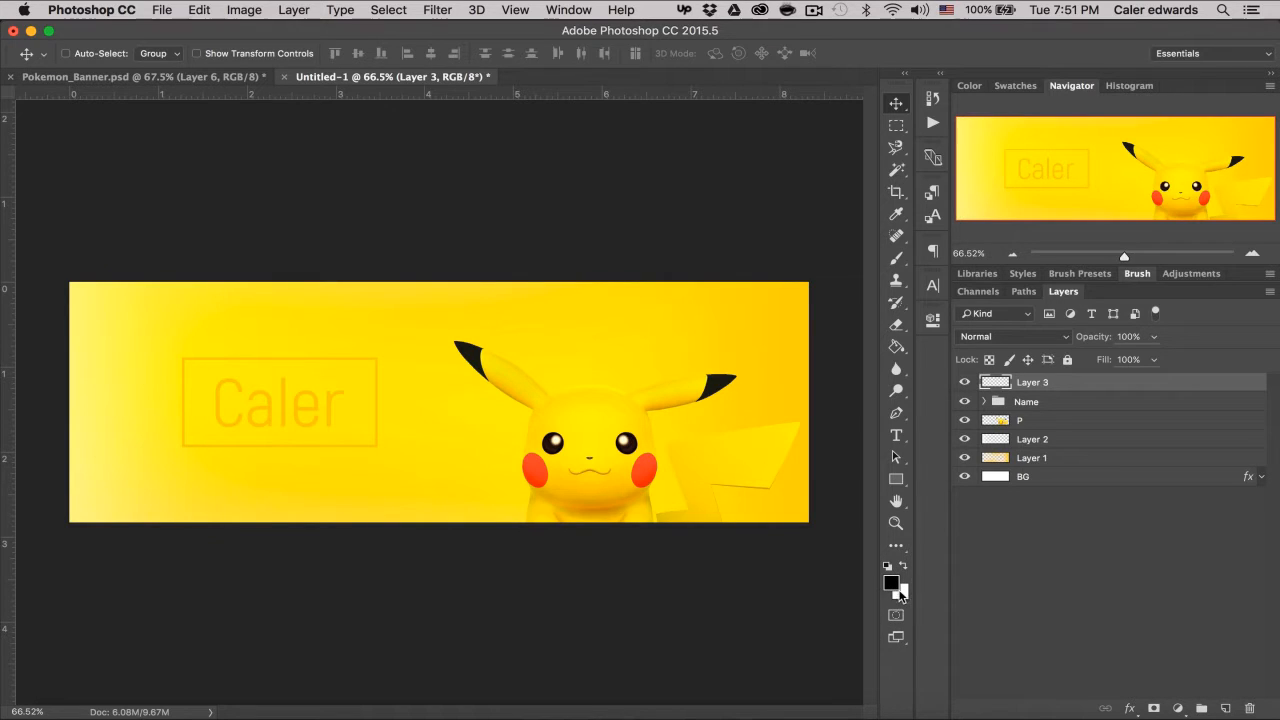
pyautogui.click(896, 412)
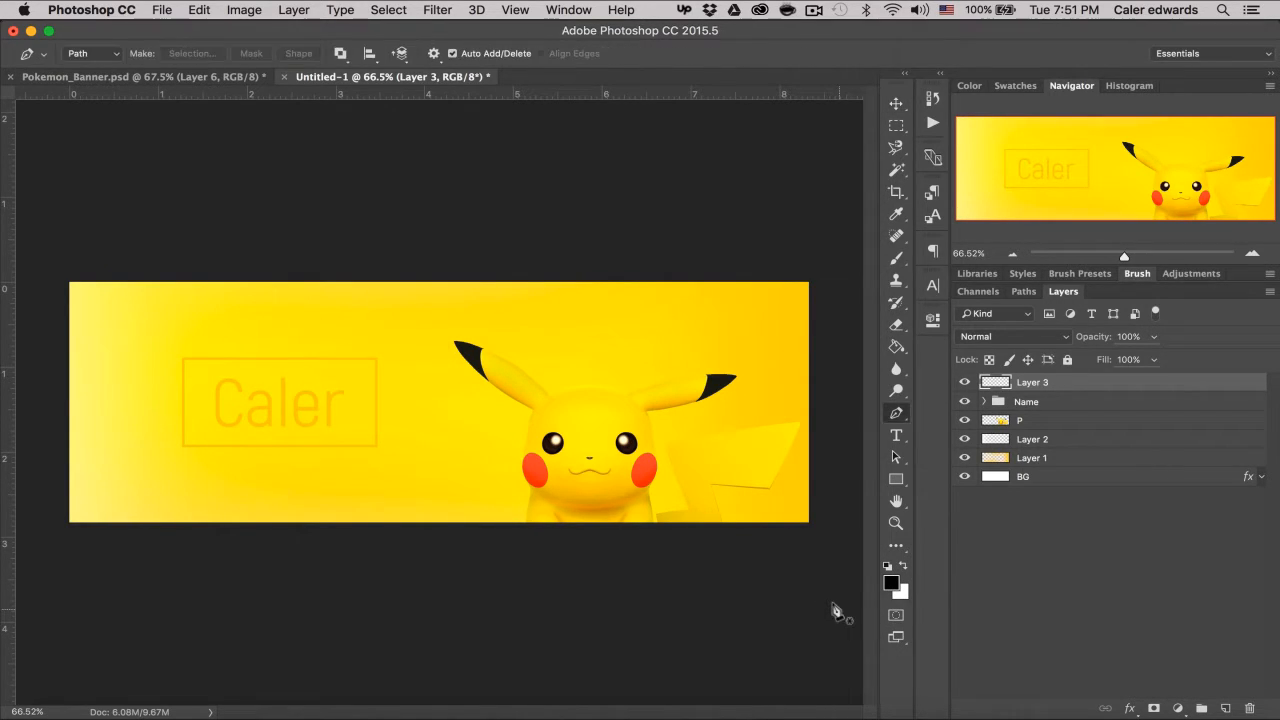
pyautogui.moveTo(423, 330)
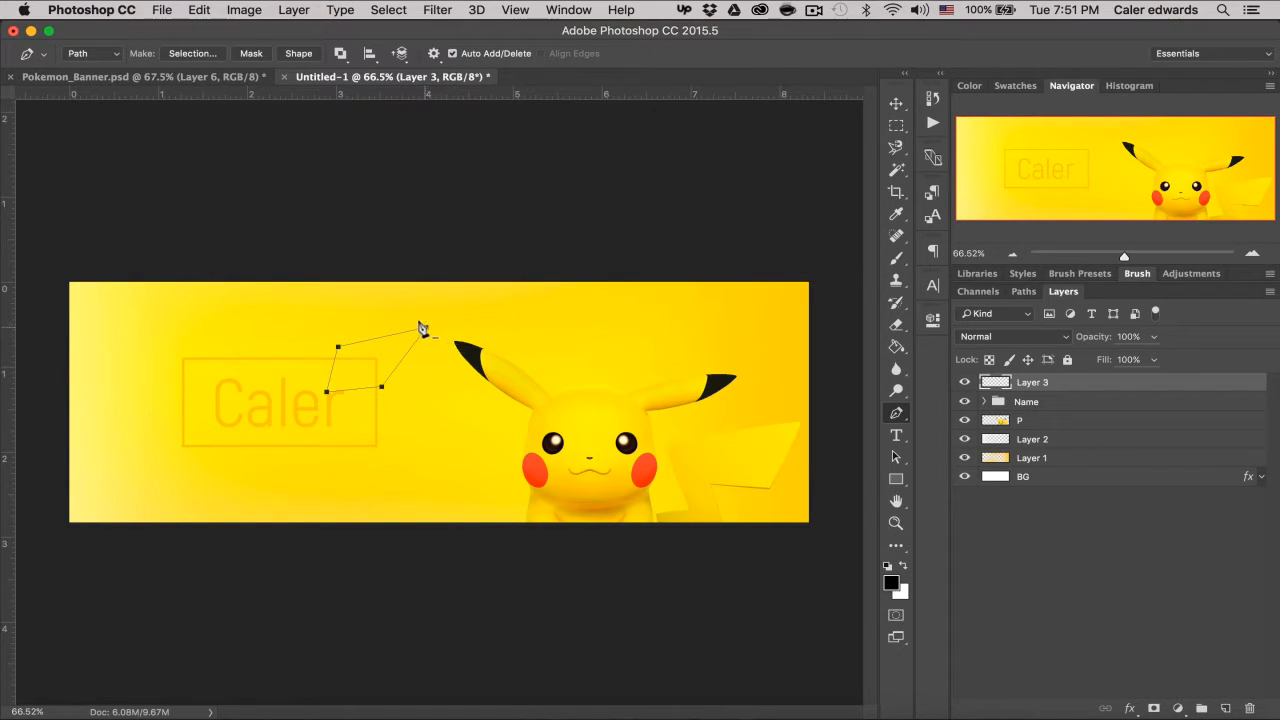
pyautogui.rightClick(422, 328)
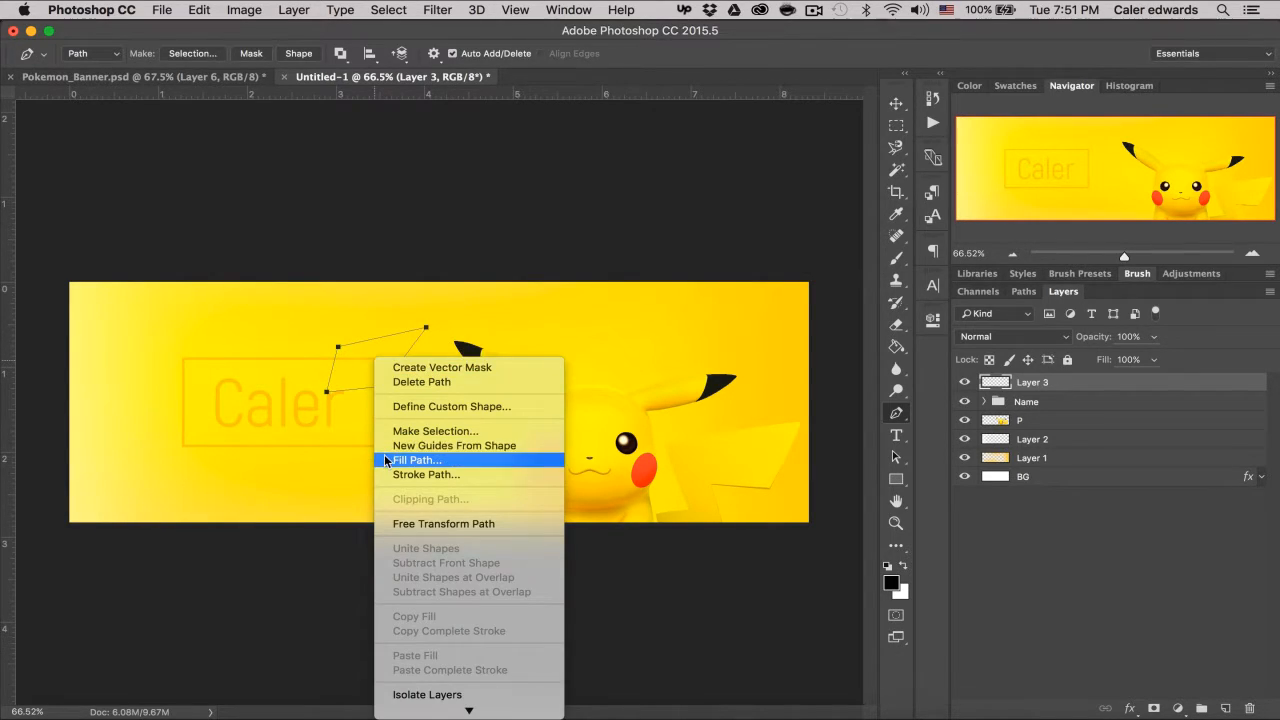
pyautogui.click(416, 459)
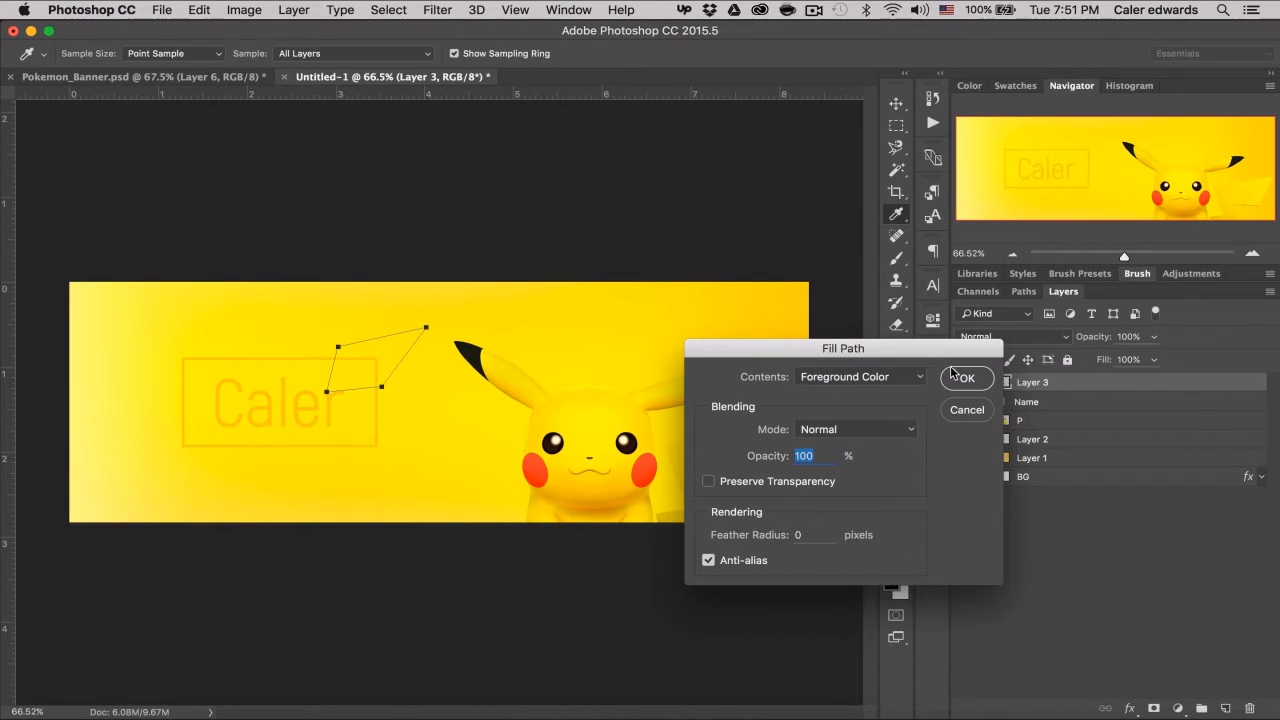
pyautogui.click(963, 377)
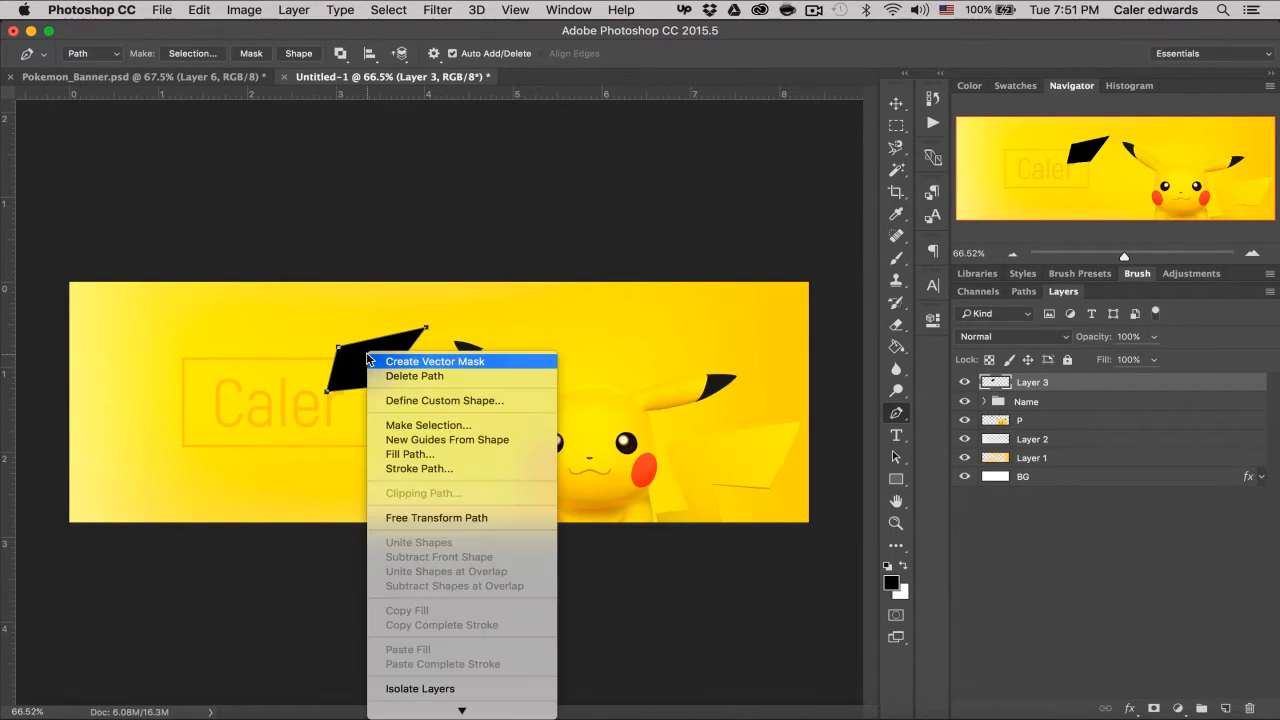
pyautogui.moveTo(414, 375)
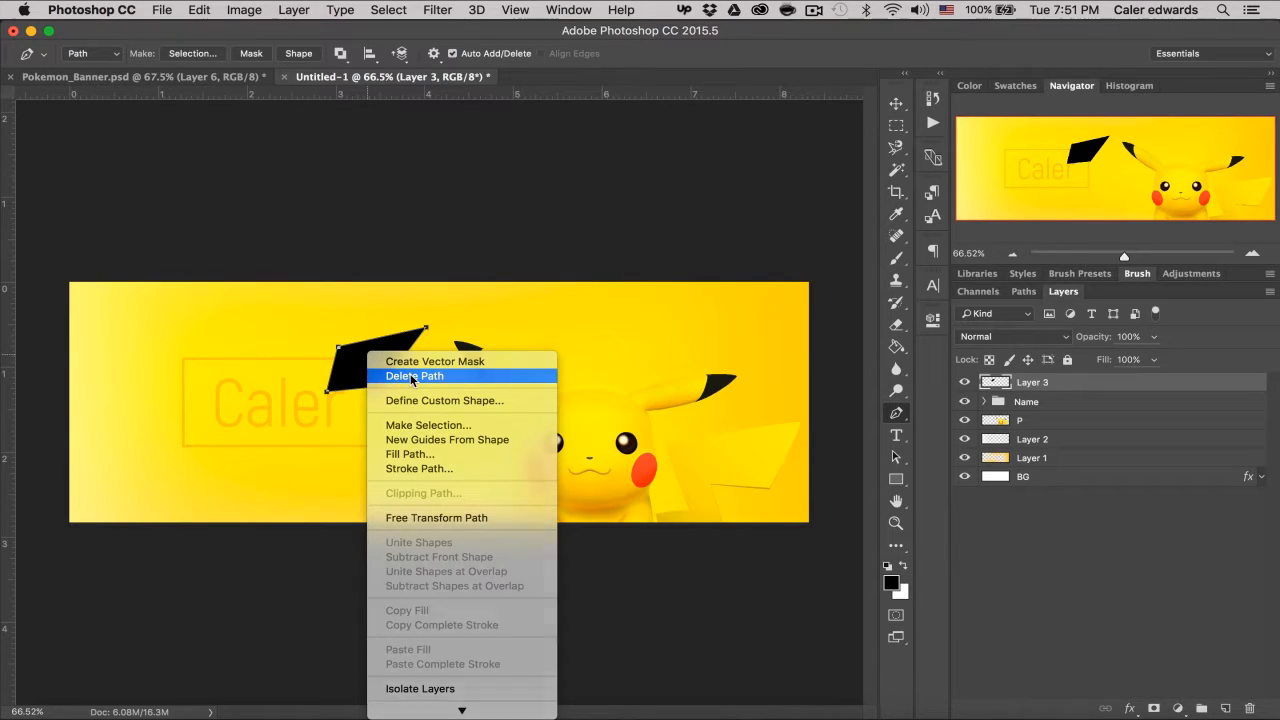
pyautogui.click(414, 375)
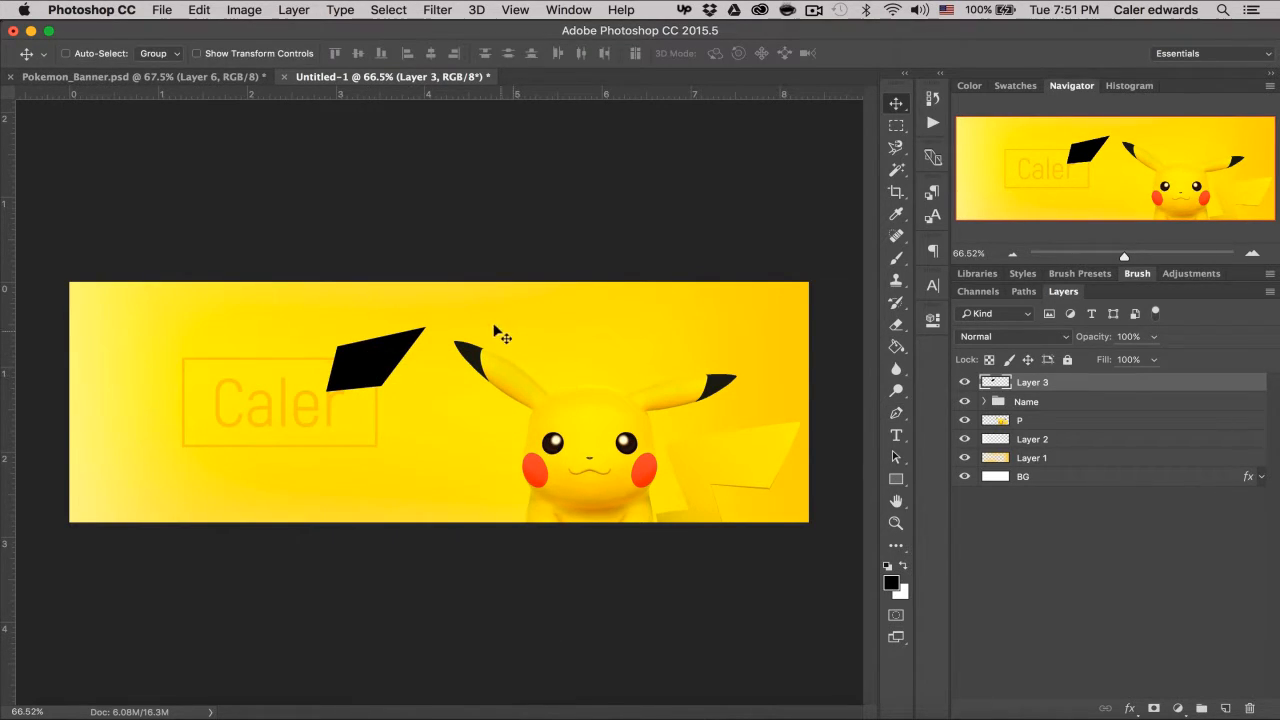
pyautogui.moveTo(370, 357)
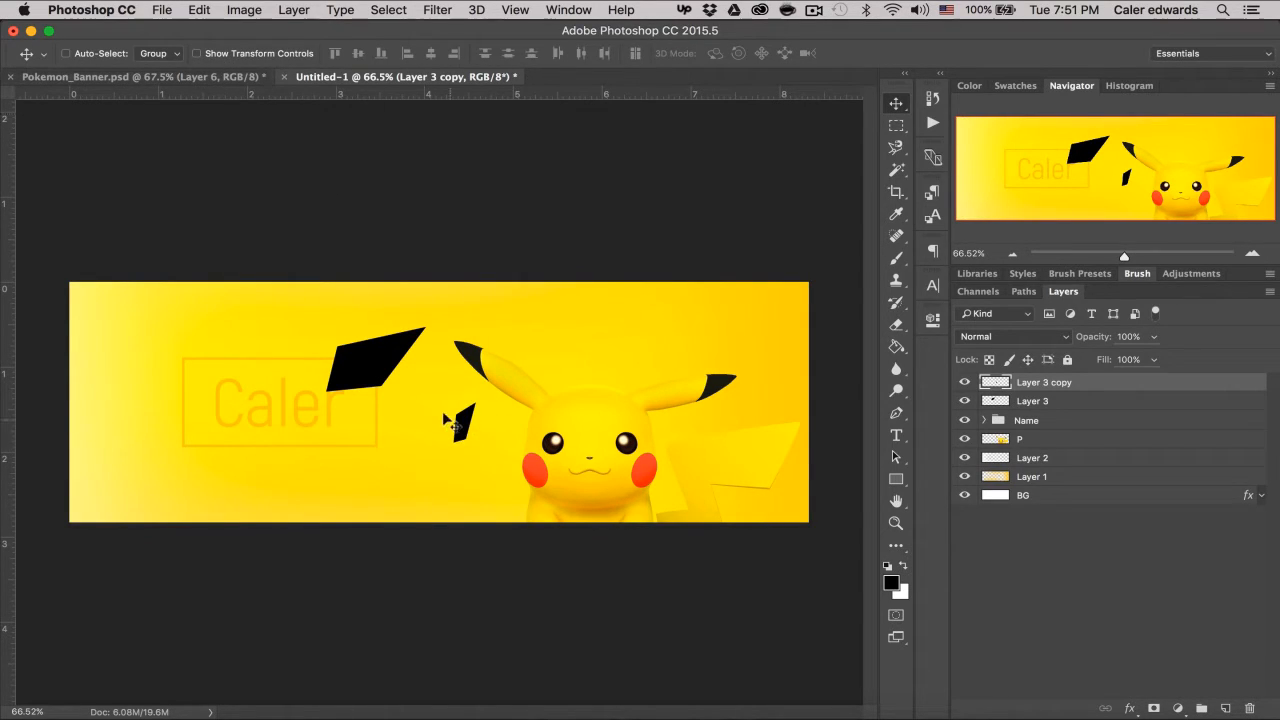
# - Drag a shard copy to a new spot left of Pikachu
pyautogui.moveTo(460, 420); pyautogui.dragTo(393, 432)
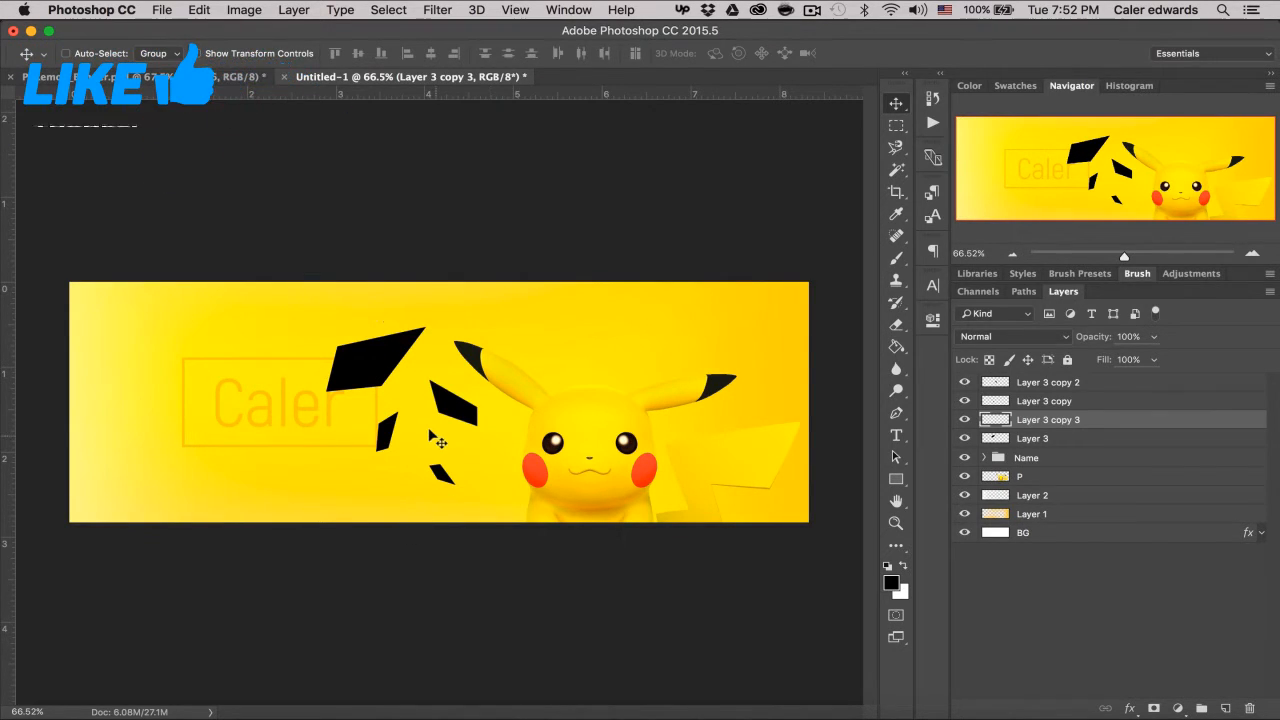
# - Merge the shard layers into one and define them as a brush preset
pyautogui.click(1048, 382)
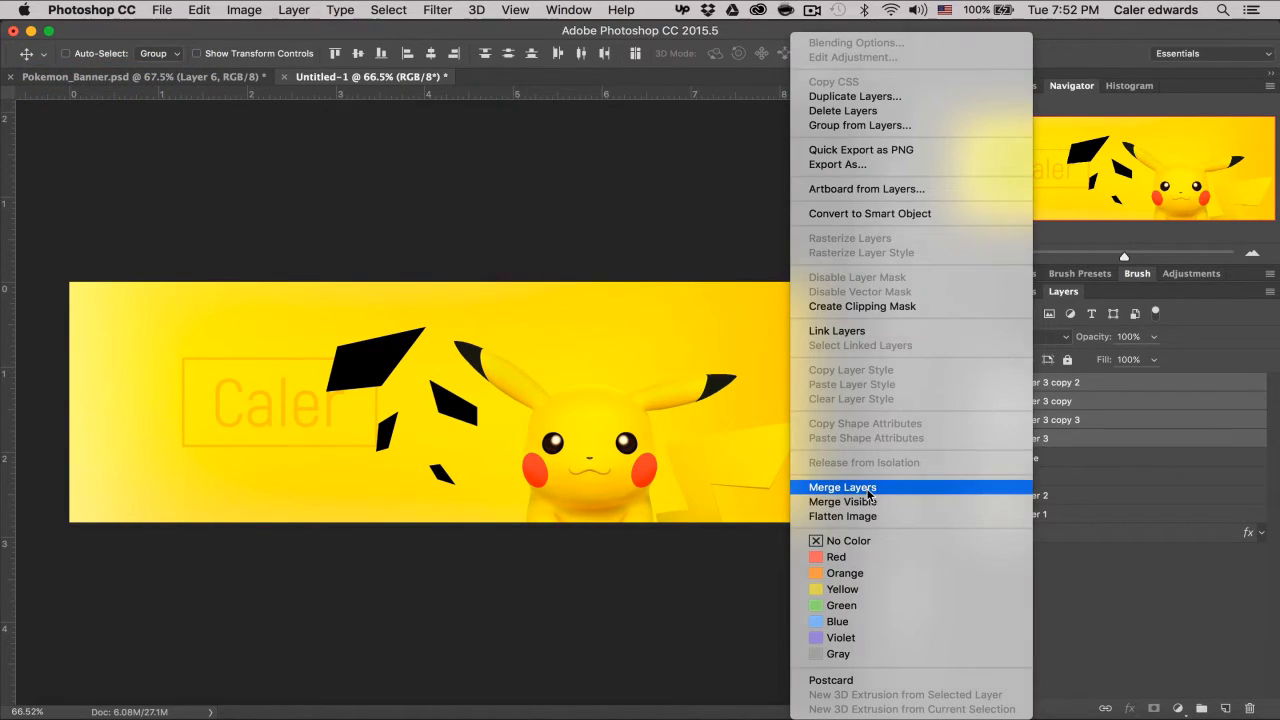
pyautogui.click(843, 487)
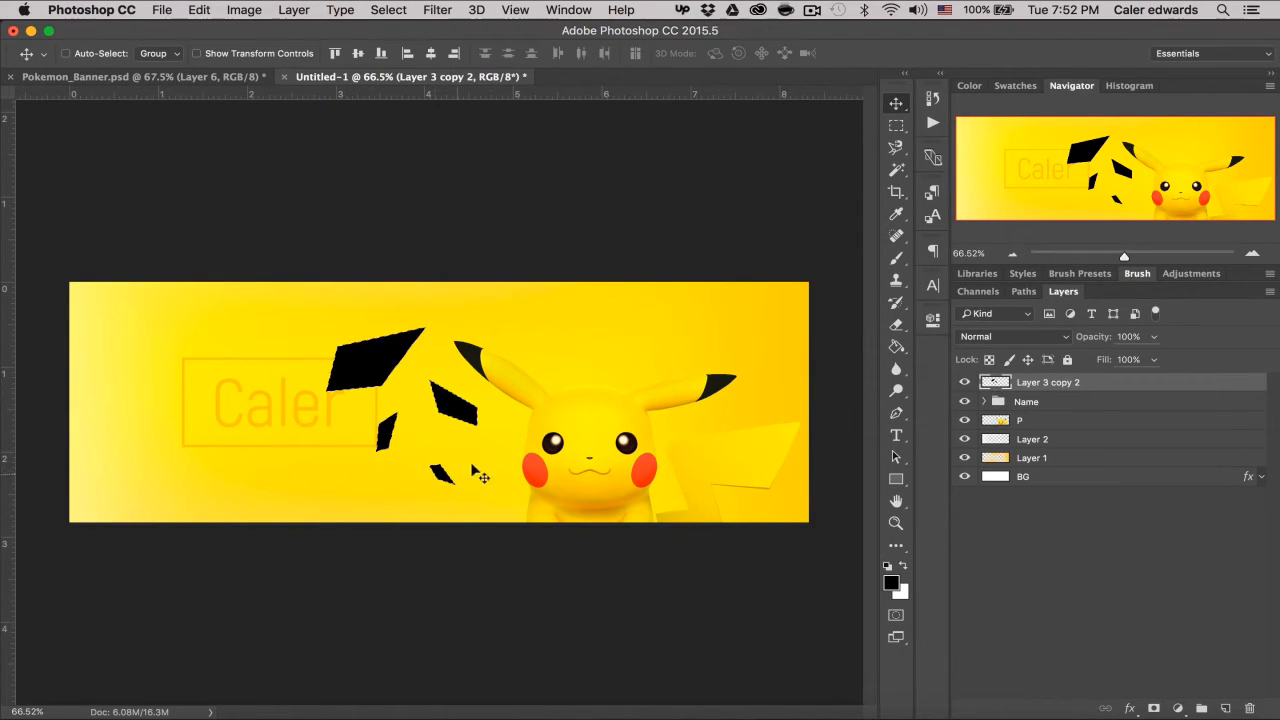
pyautogui.click(199, 9)
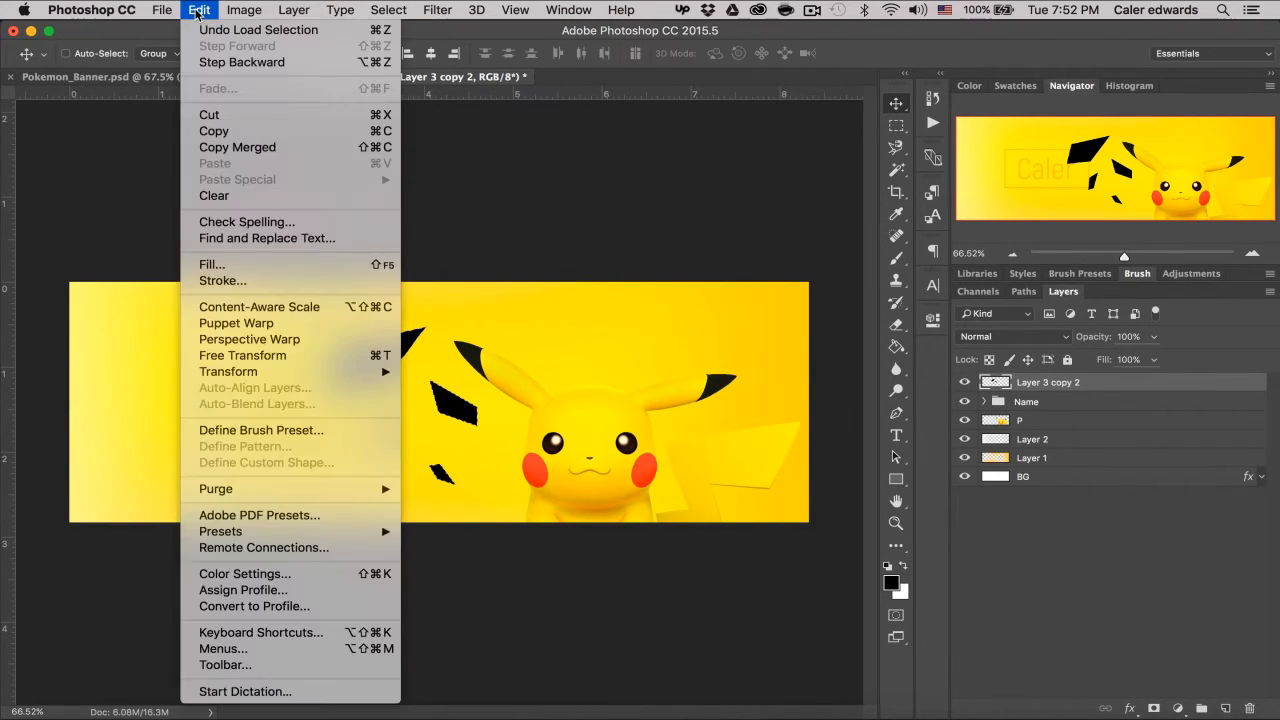
pyautogui.click(261, 430)
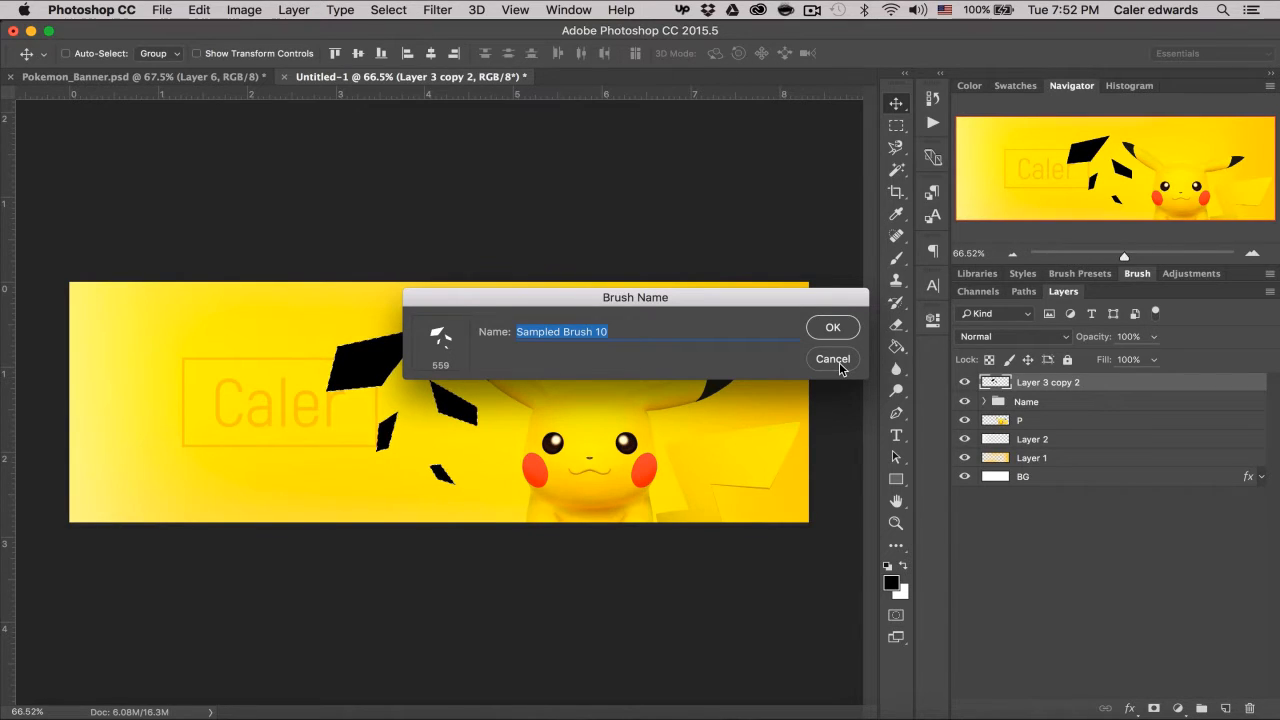
pyautogui.click(833, 358)
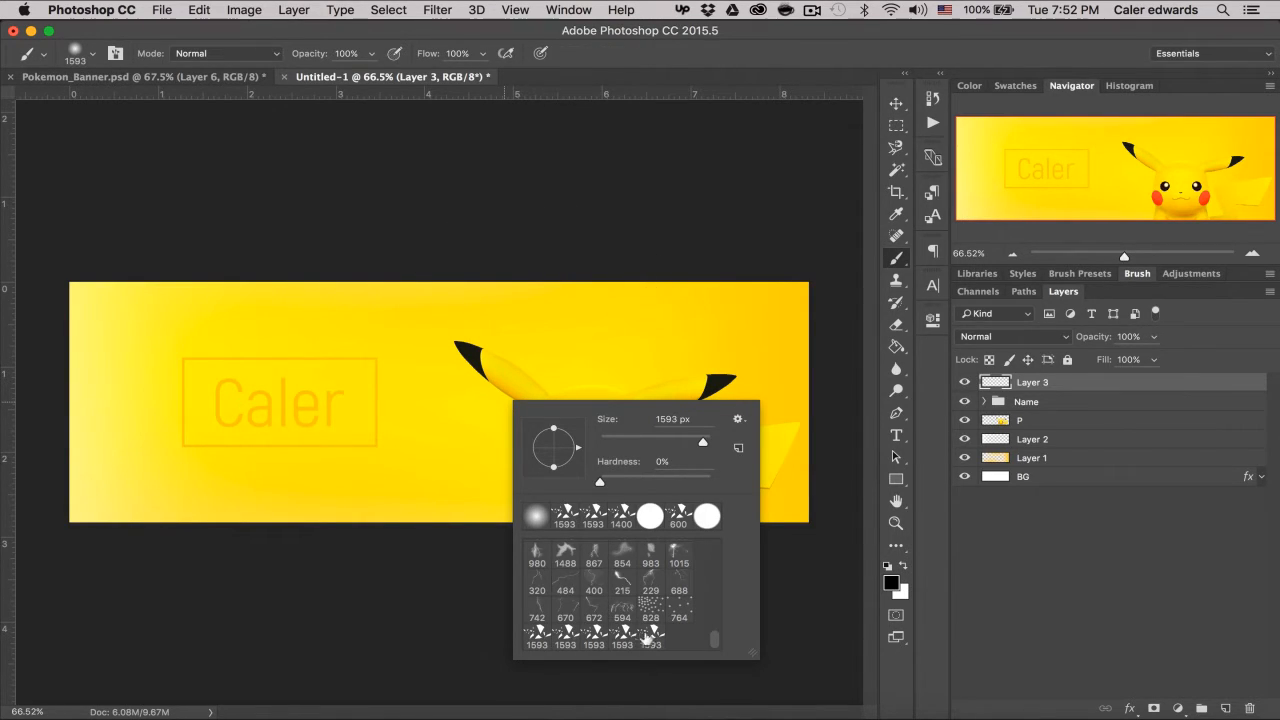
# - Select the shard brush preset, enable Shape Dynamics, and raise Angle Jitter
pyautogui.click(651, 636)
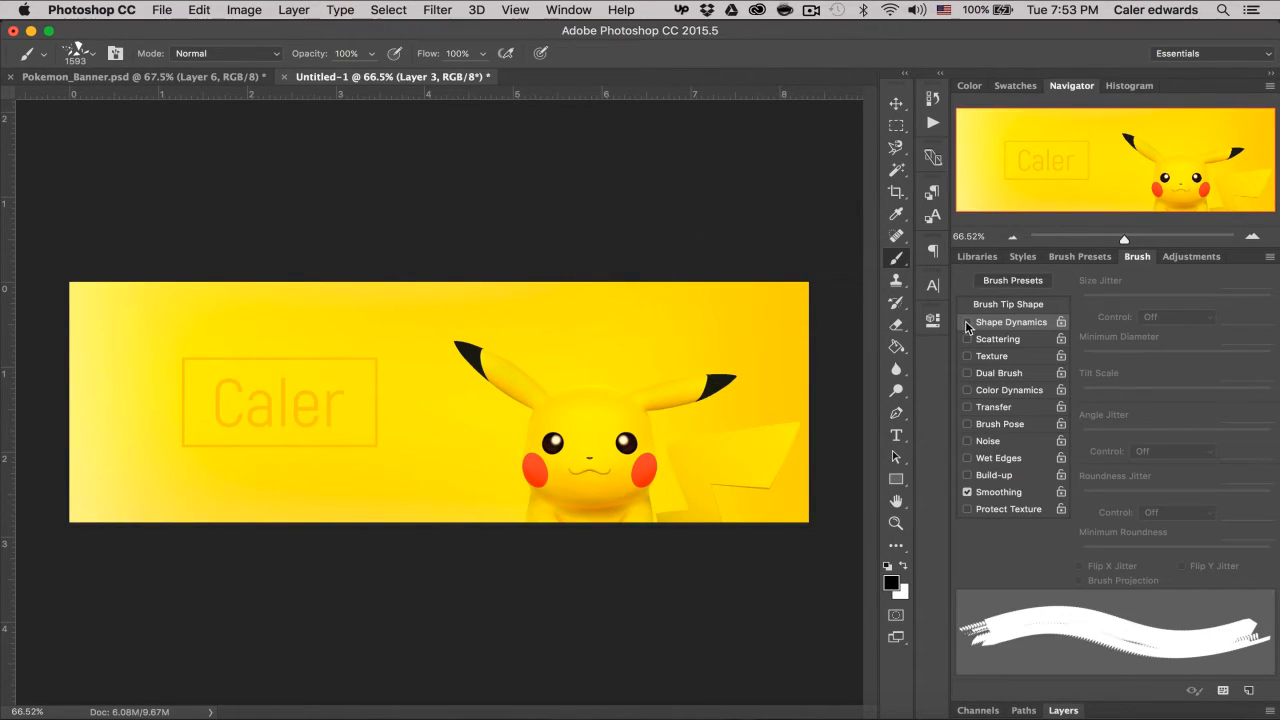
pyautogui.click(966, 322)
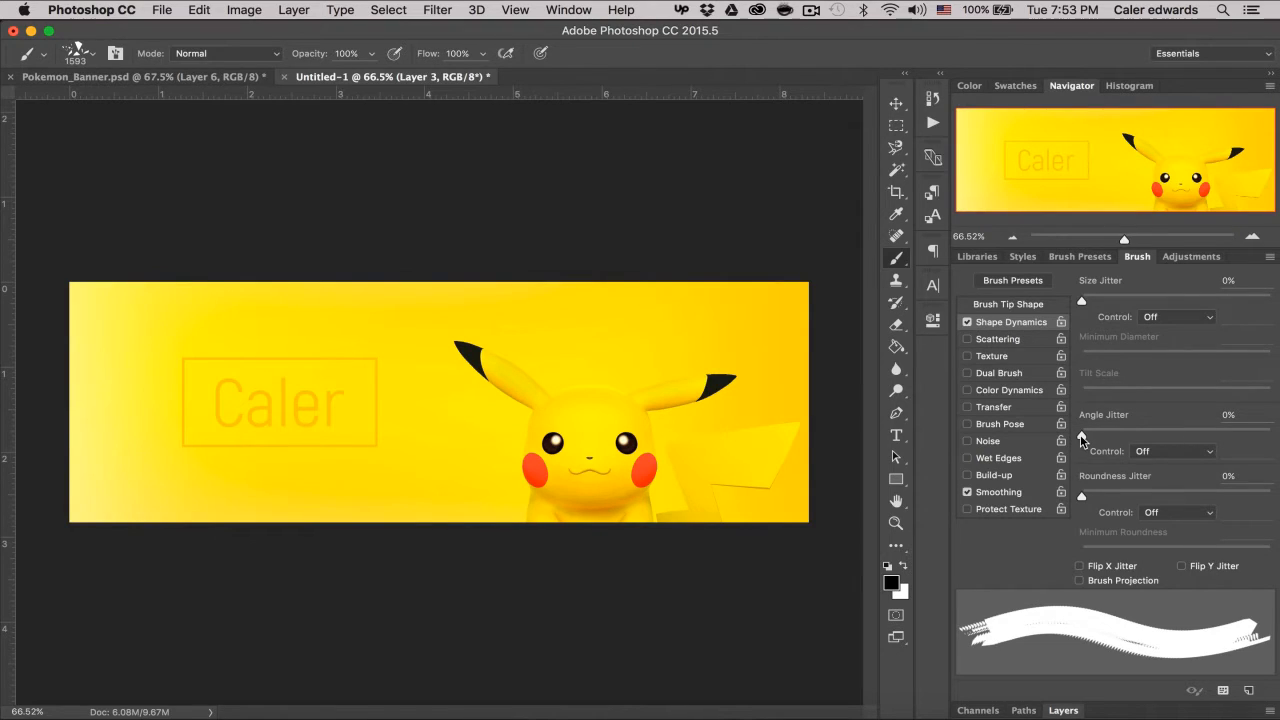
pyautogui.moveTo(1081, 437); pyautogui.dragTo(1270, 437)
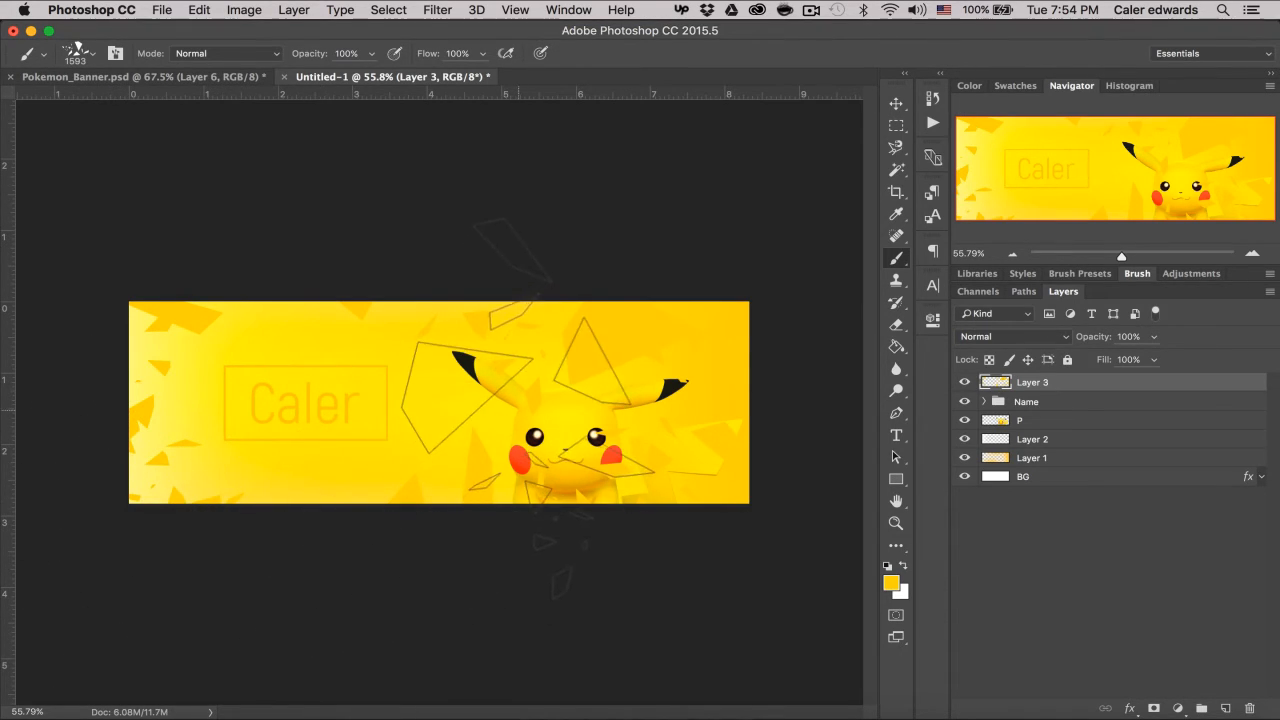
# - Rename the painted shard layer to 'SHD'
pyautogui.click(896, 103)
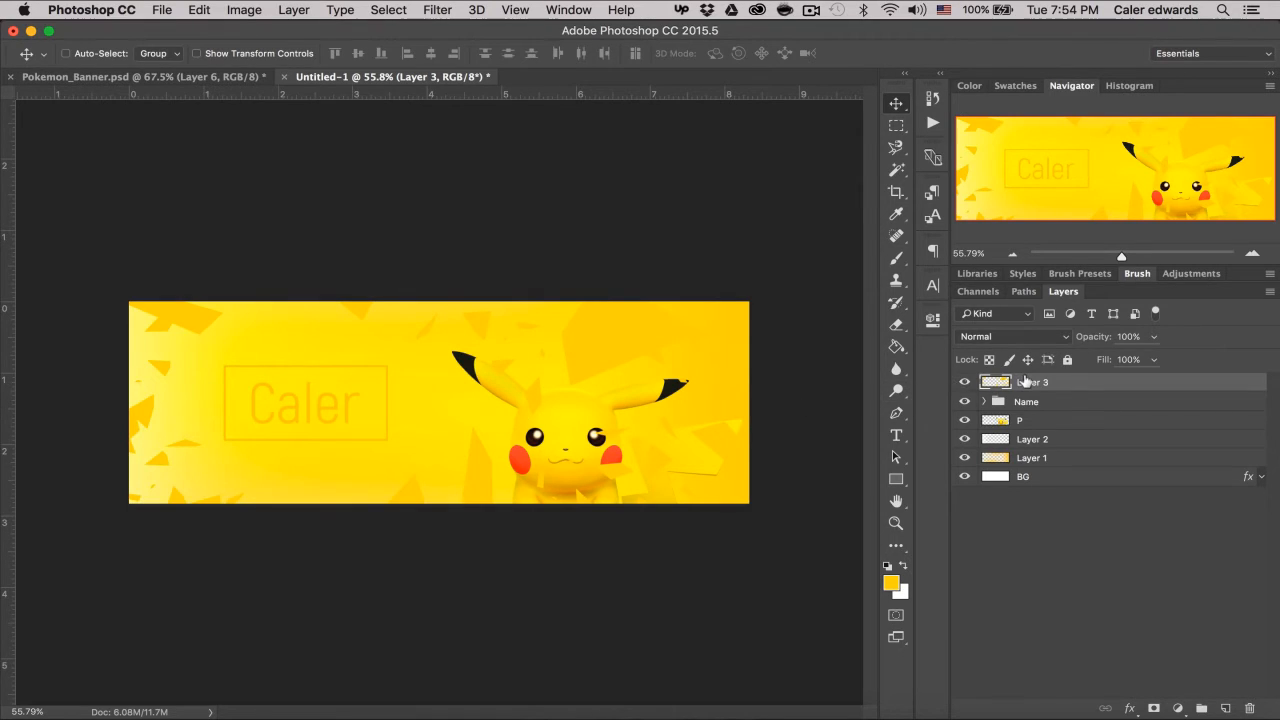
pyautogui.doubleClick(1032, 382)
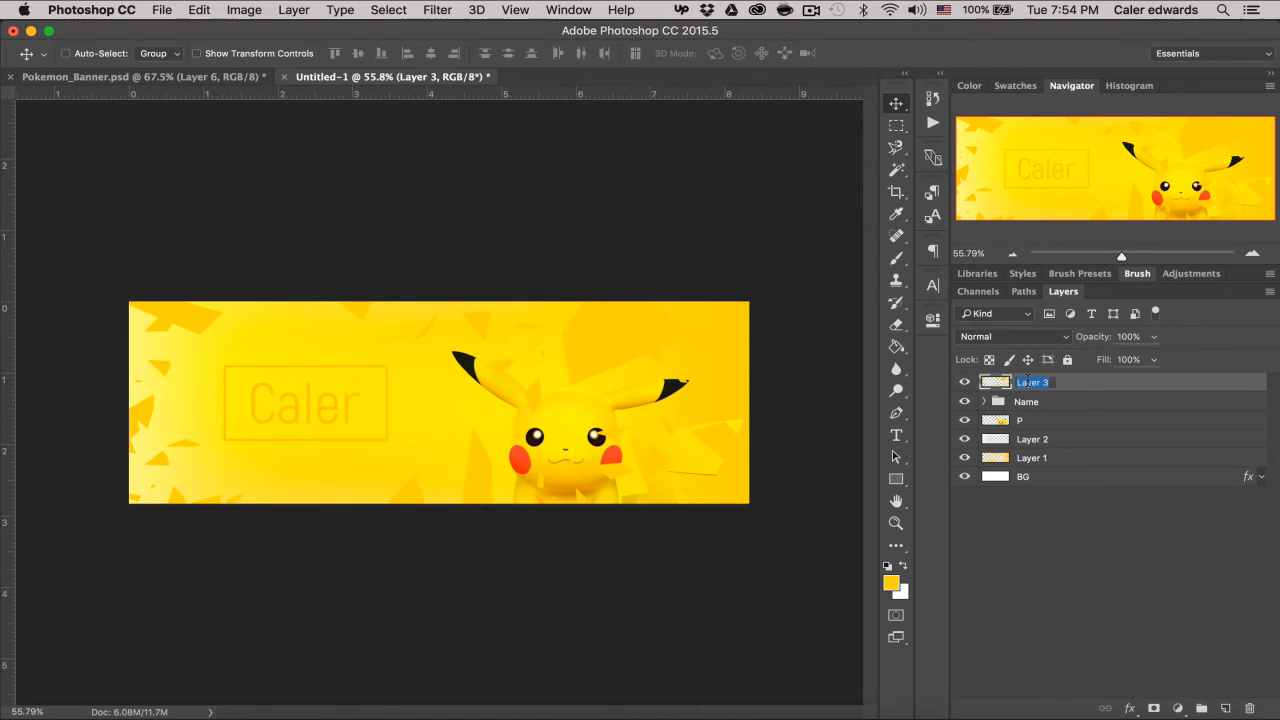
pyautogui.write('SHD')
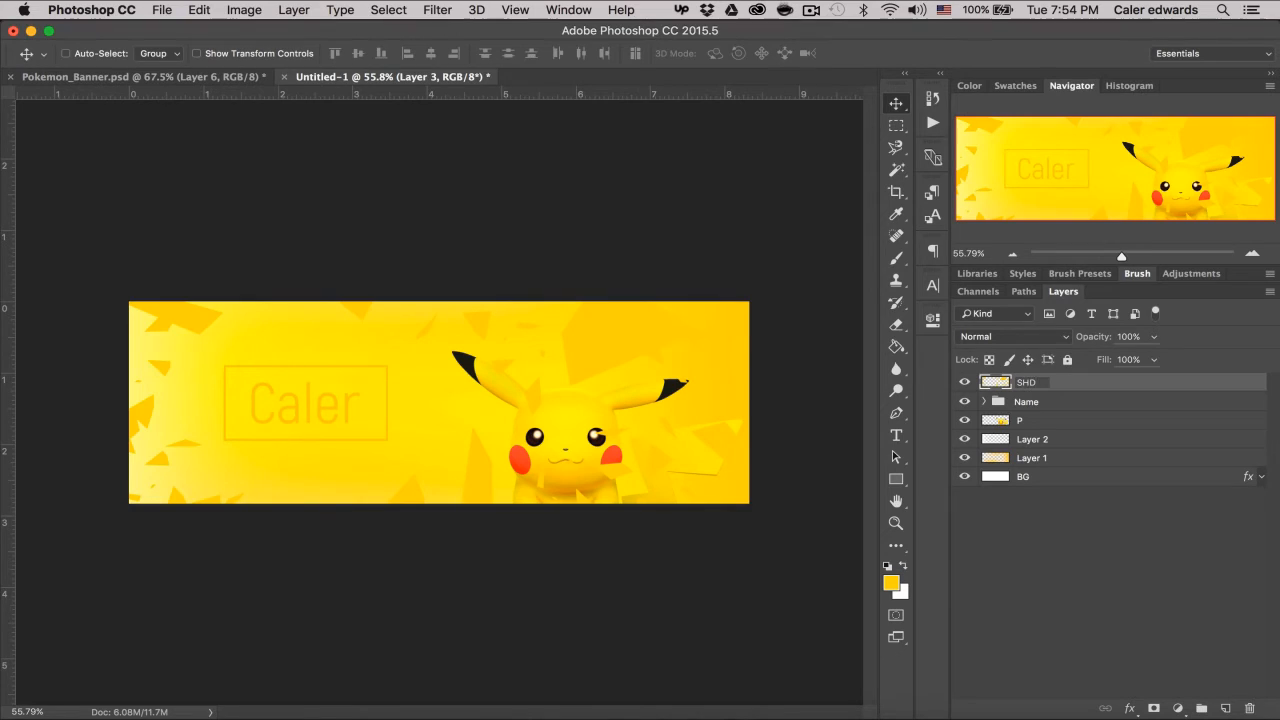
pyautogui.click(1026, 382)
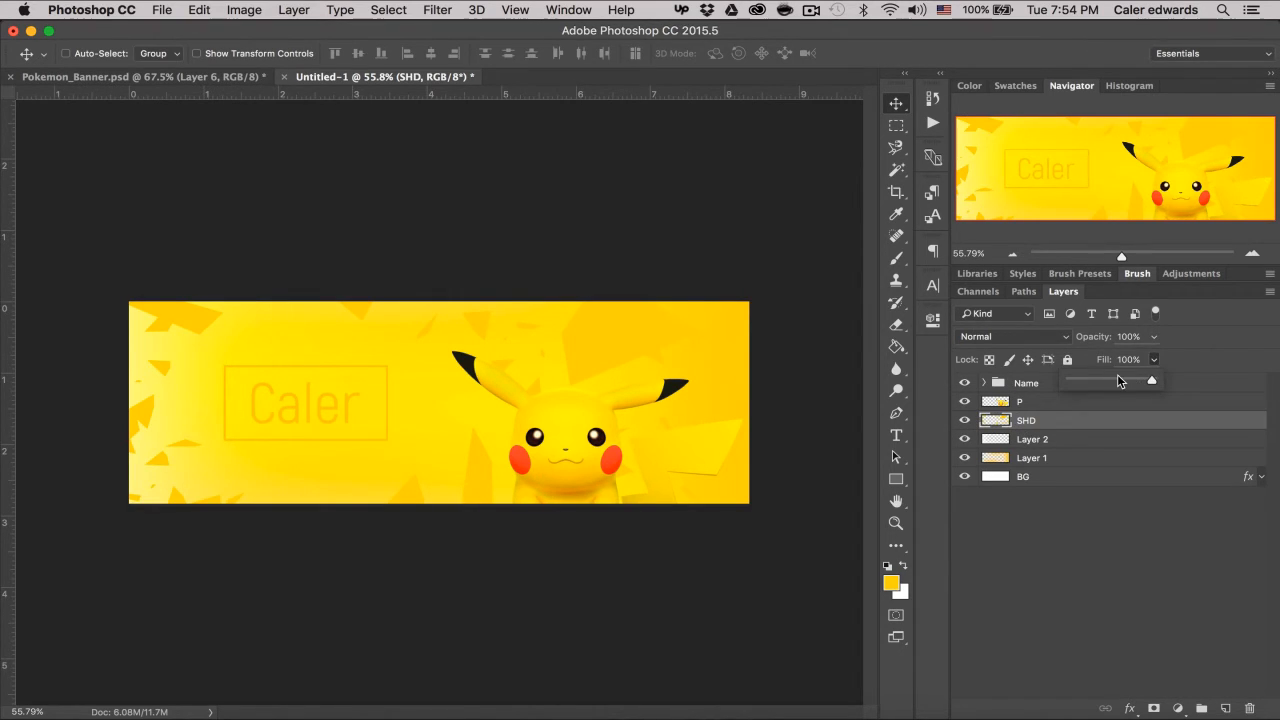
# - Lower the SHD layer's Fill to about a third (34%)
pyautogui.moveTo(1151, 380); pyautogui.dragTo(1110, 380)
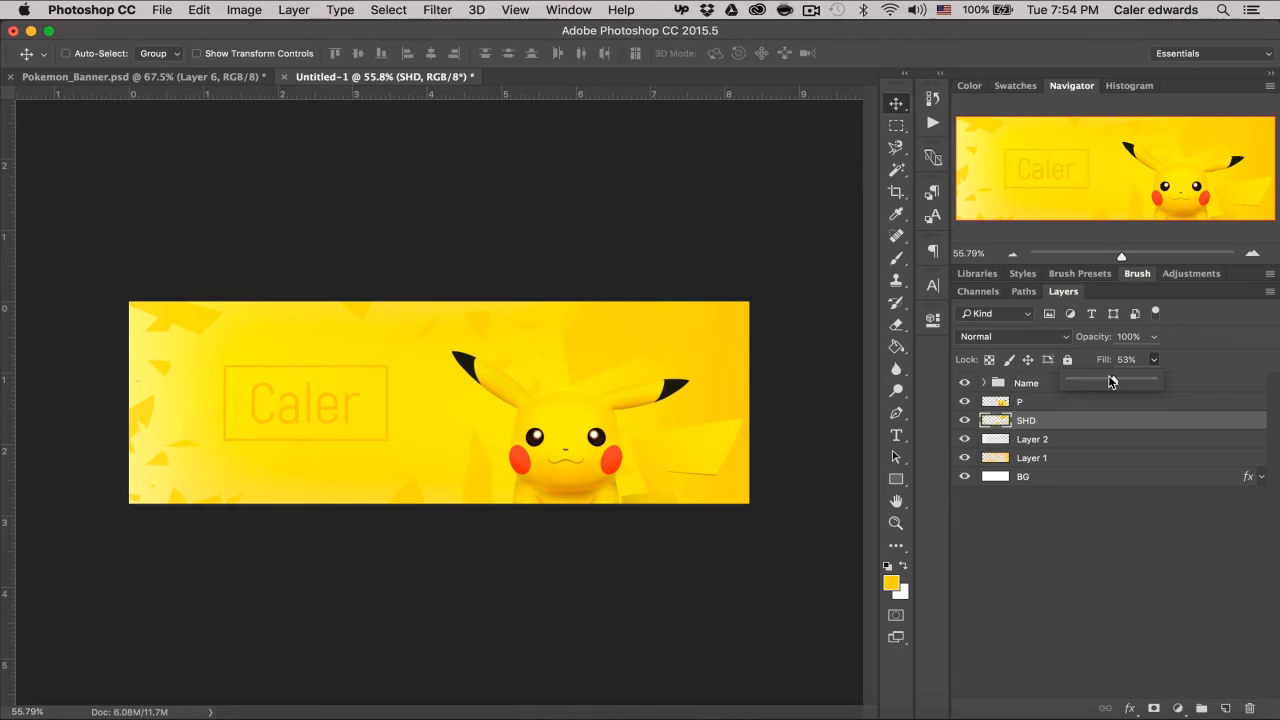
pyautogui.moveTo(1122, 380); pyautogui.dragTo(1107, 380)
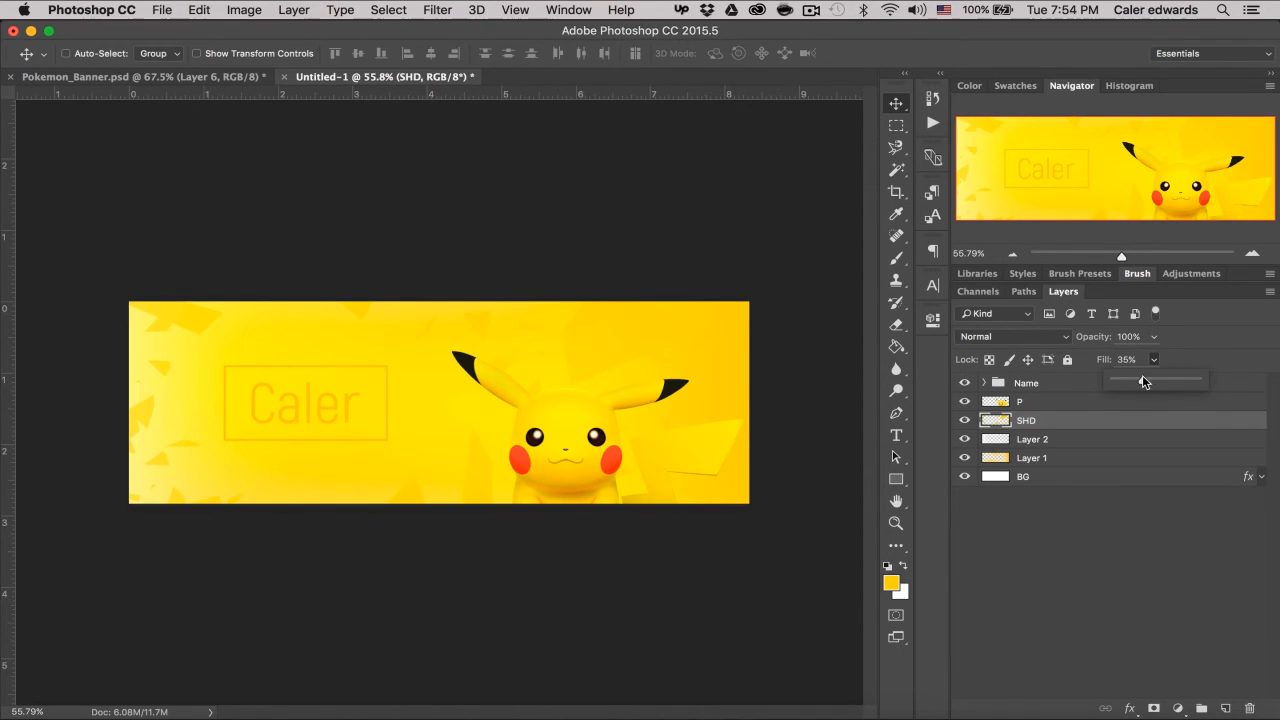
pyautogui.moveTo(1150, 378); pyautogui.dragTo(1145, 378)
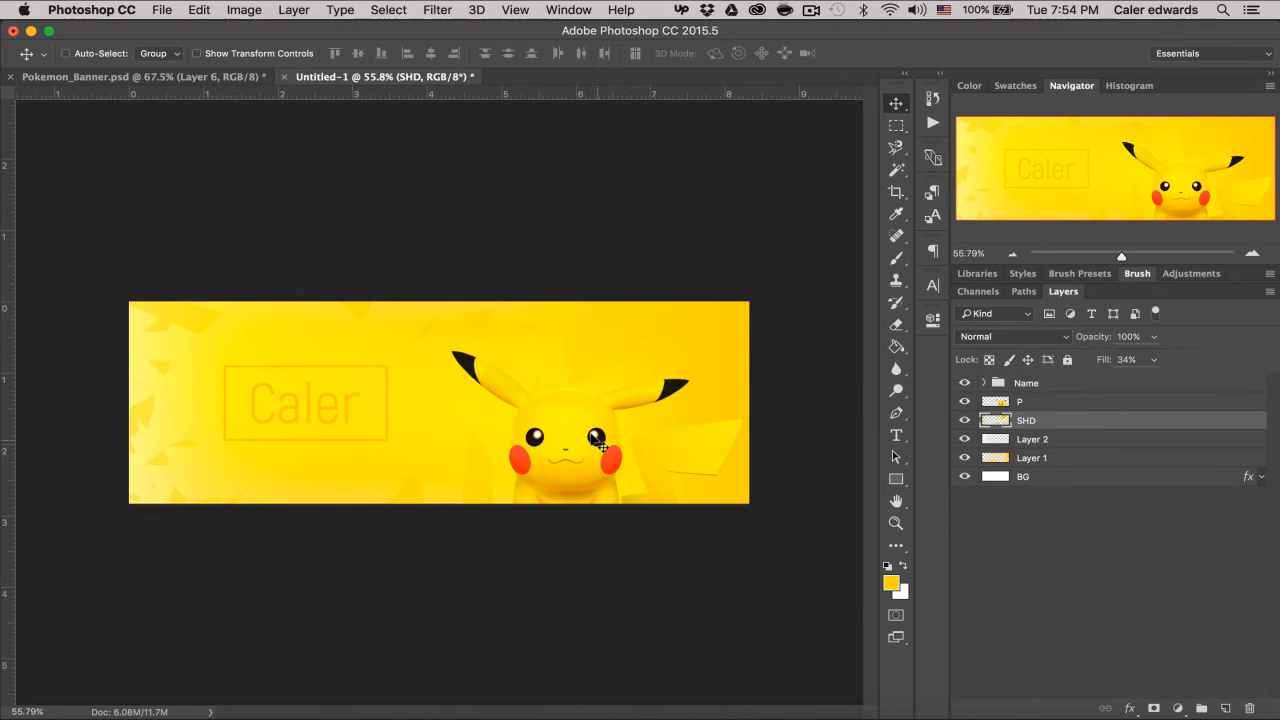
pyautogui.moveTo(628, 457)
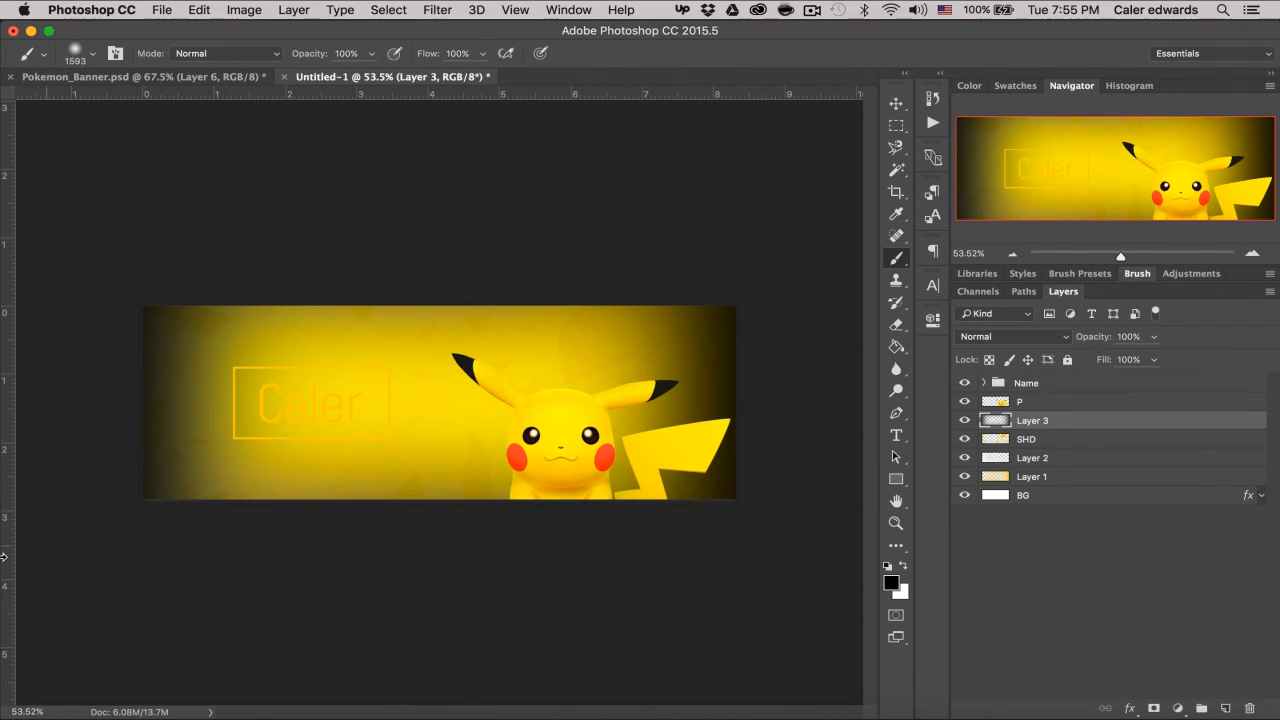
# - Switch to the Move tool and set the dark vignette layer's blend mode to Overlay
pyautogui.click(896, 103)
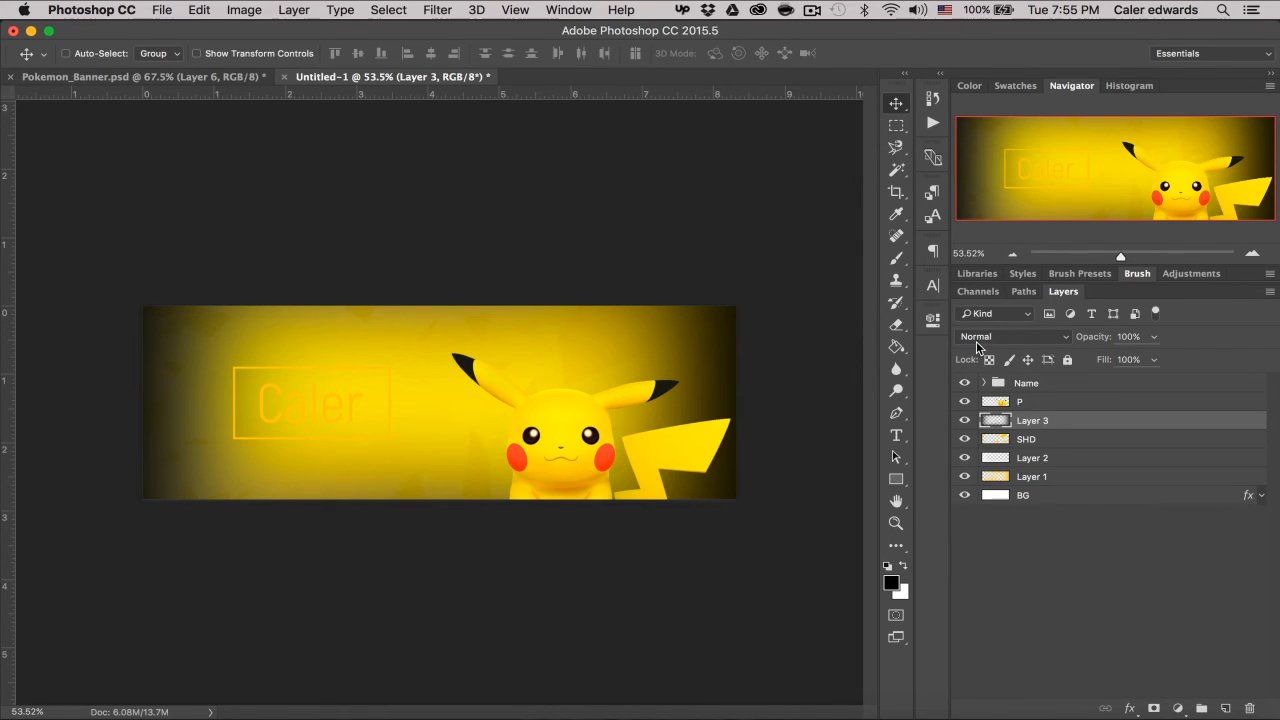
pyautogui.click(1013, 336)
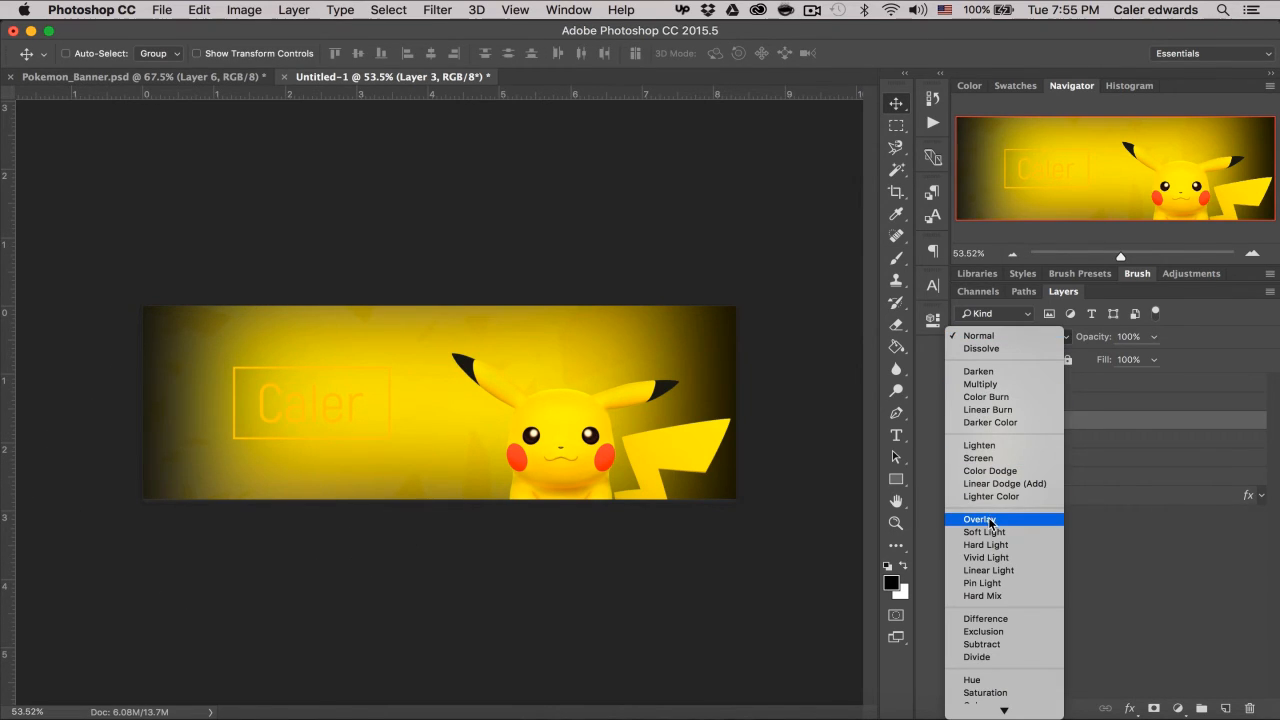
pyautogui.click(978, 518)
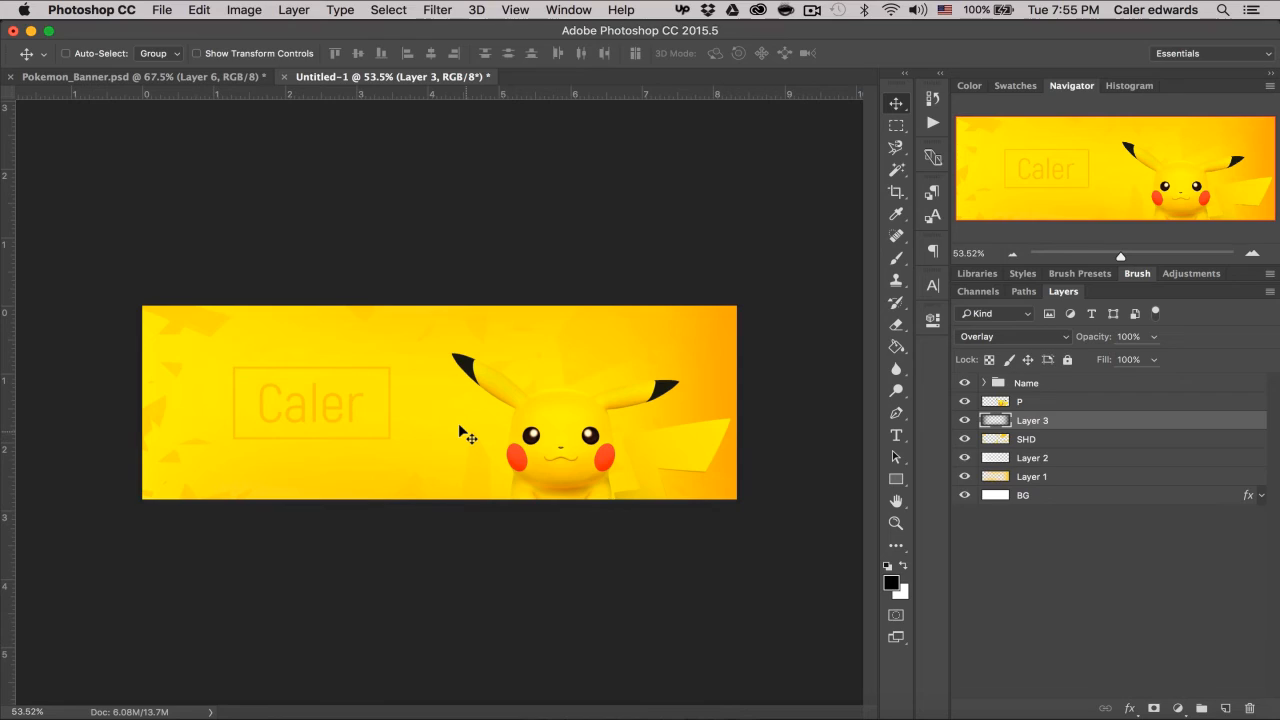
pyautogui.moveTo(398, 468)
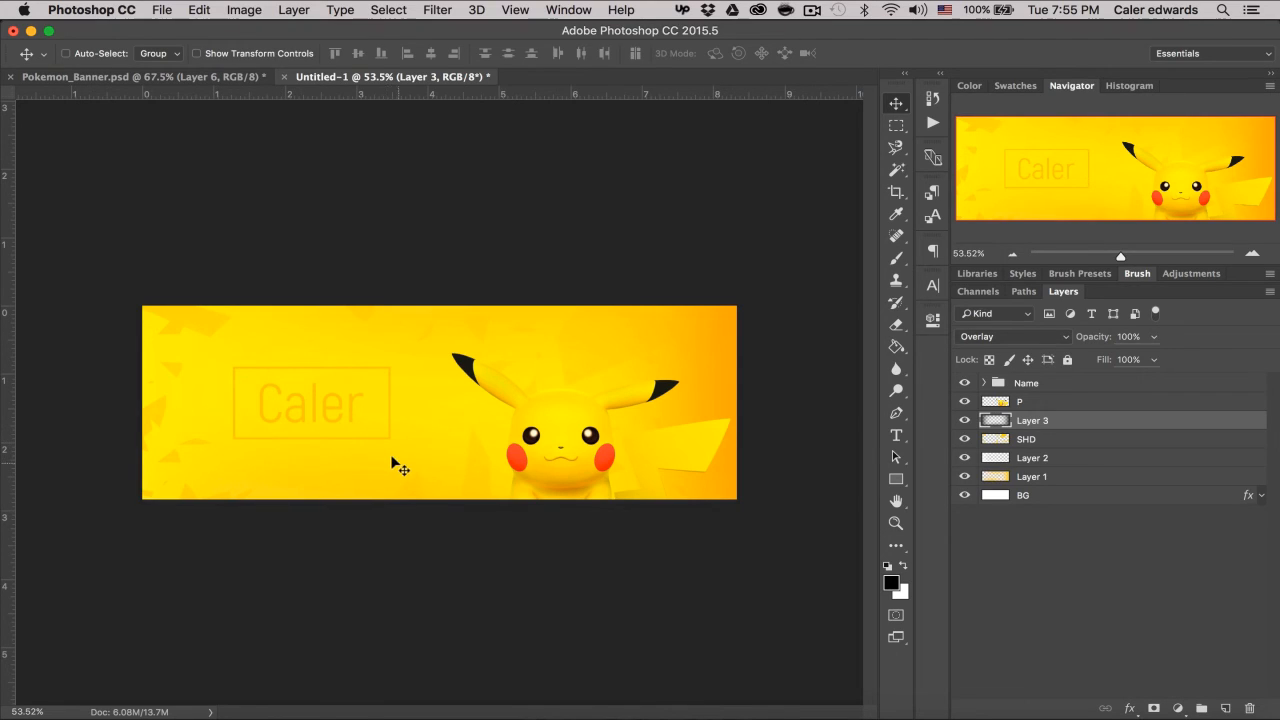
pyautogui.moveTo(285, 452)
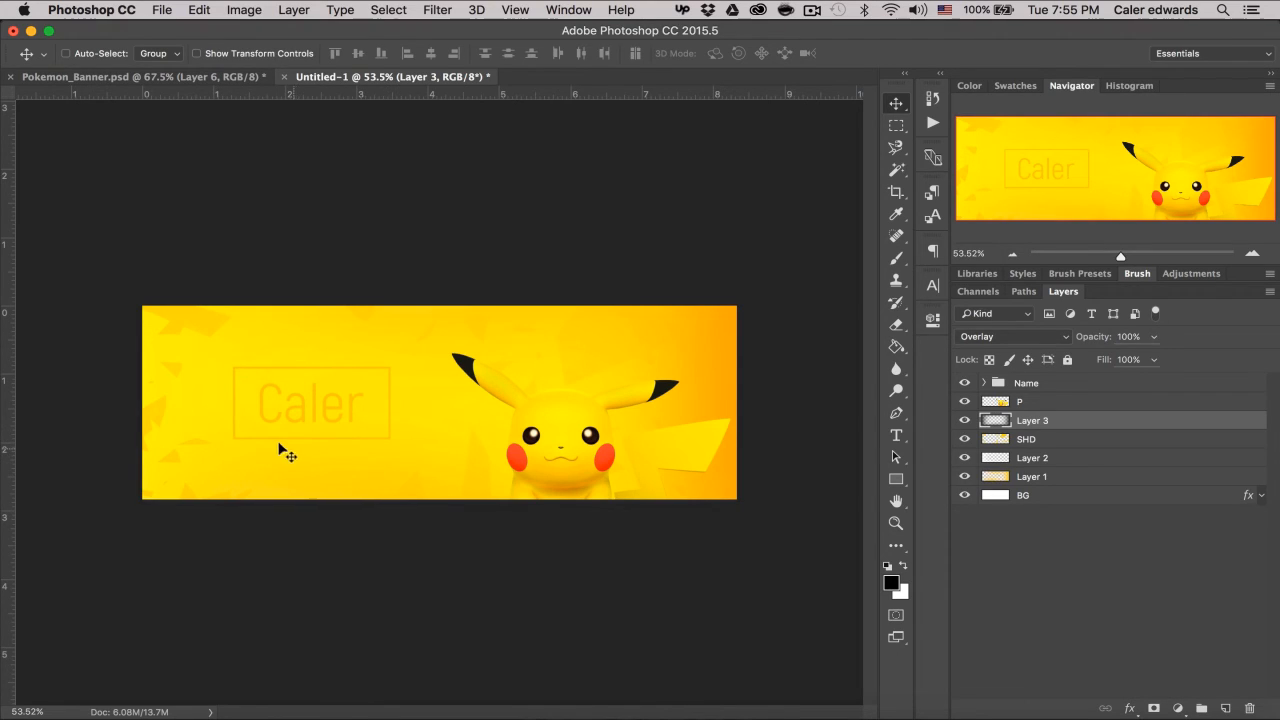
pyautogui.moveTo(420, 472)
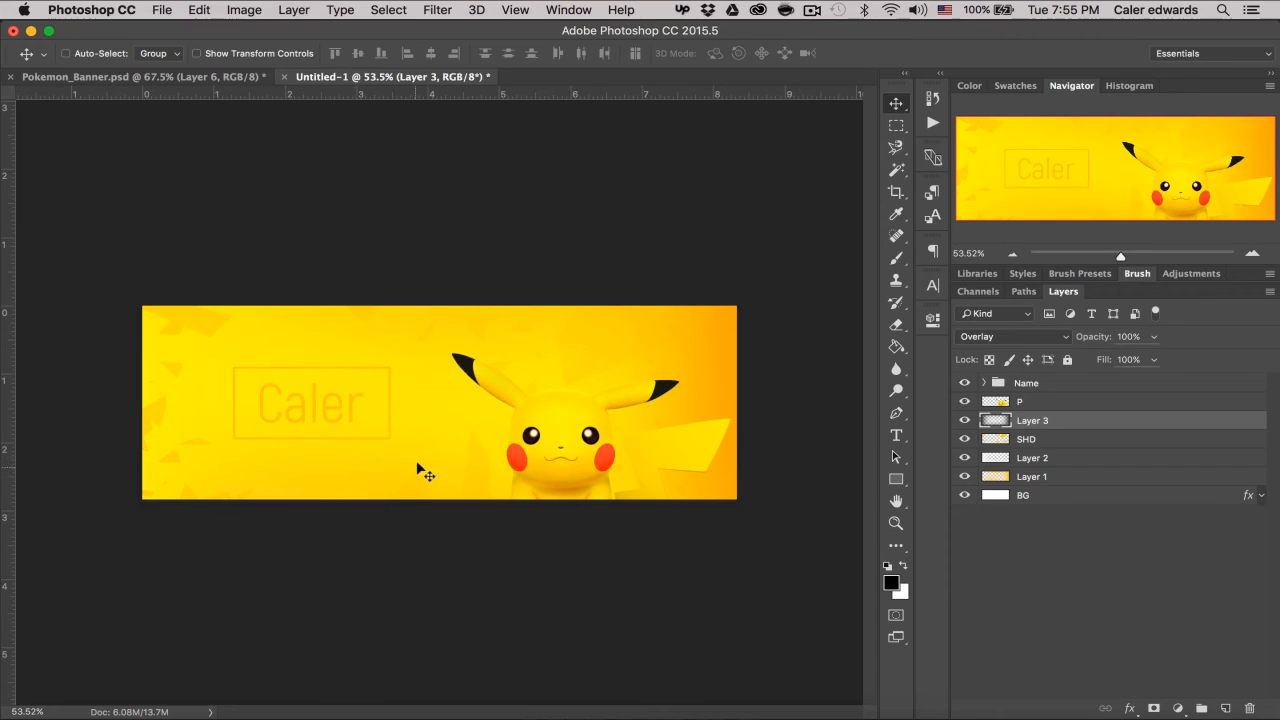
pyautogui.moveTo(485, 443)
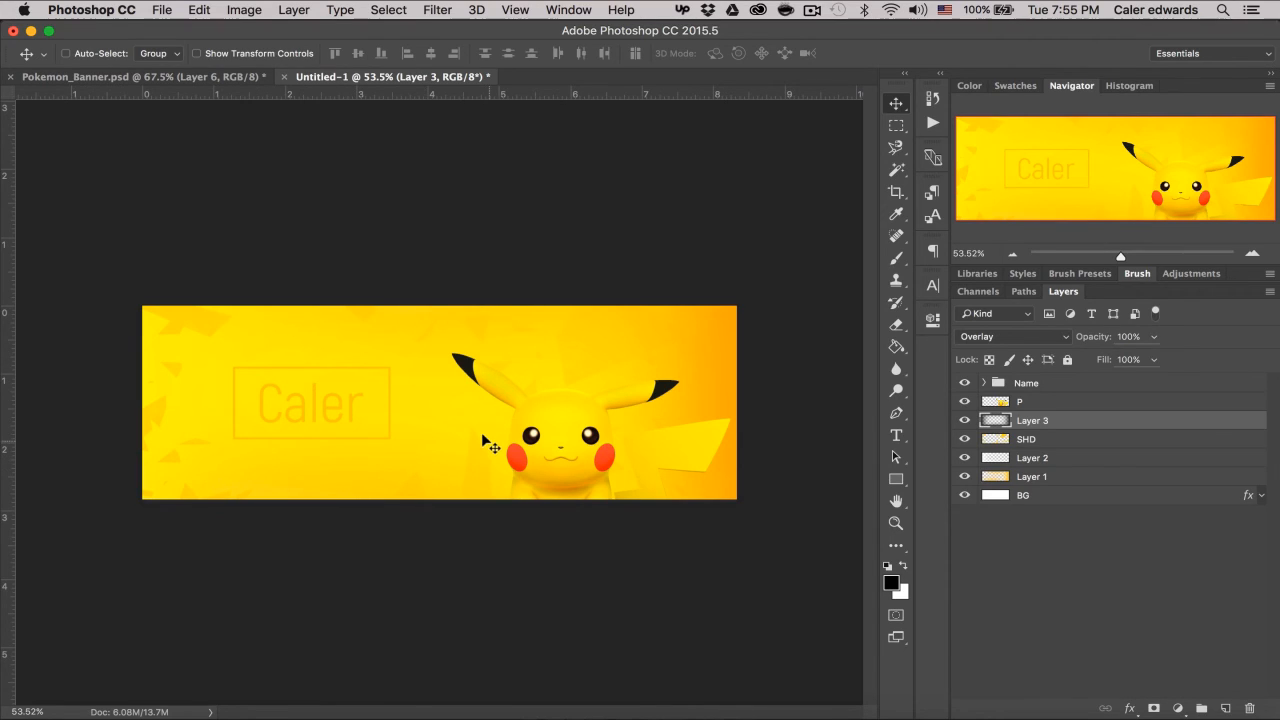